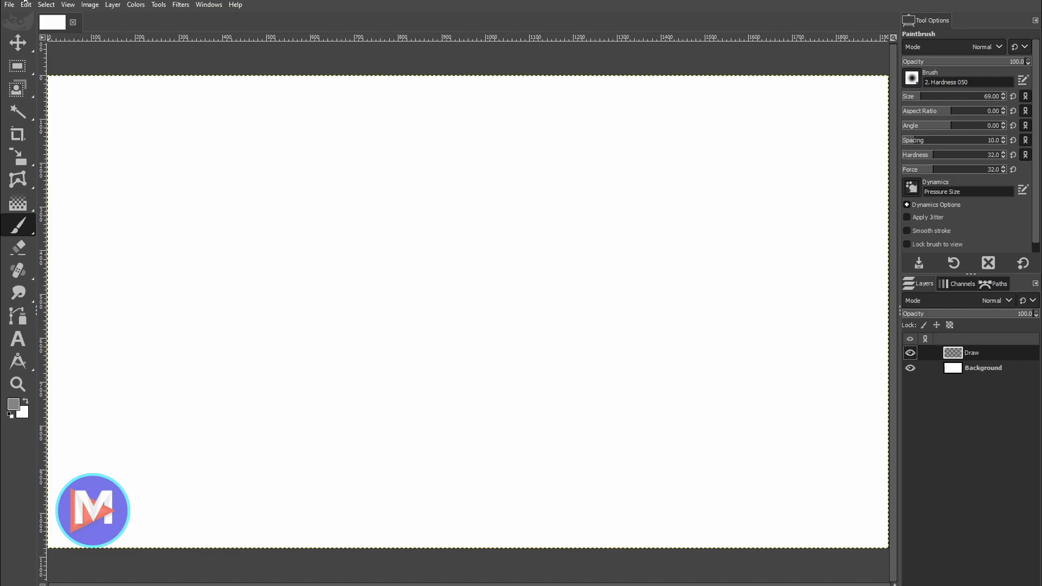
Set the pointer input API to Windows Ink in GIMP's input device preferences
{"action": "left_click", "coordinate": [26, 5]}
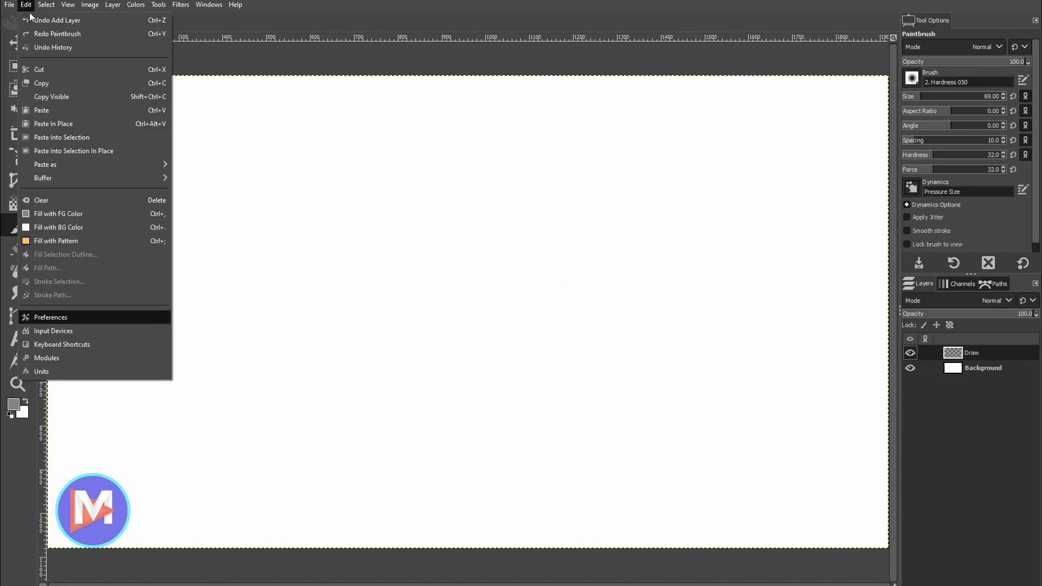
{"action": "left_click", "coordinate": [51, 317]}
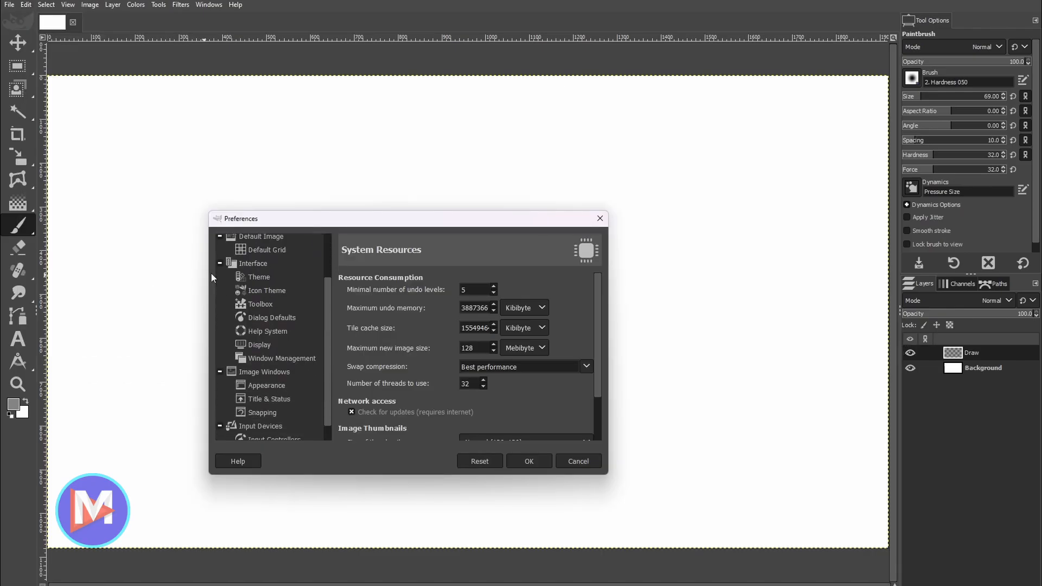
{"action": "left_click", "coordinate": [259, 426]}
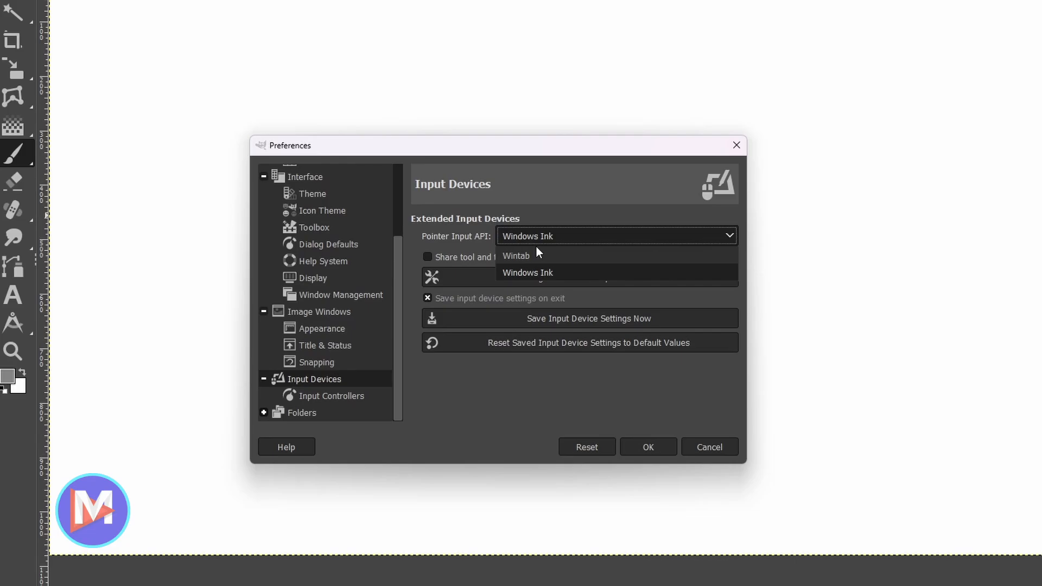
{"action": "left_click", "coordinate": [527, 272]}
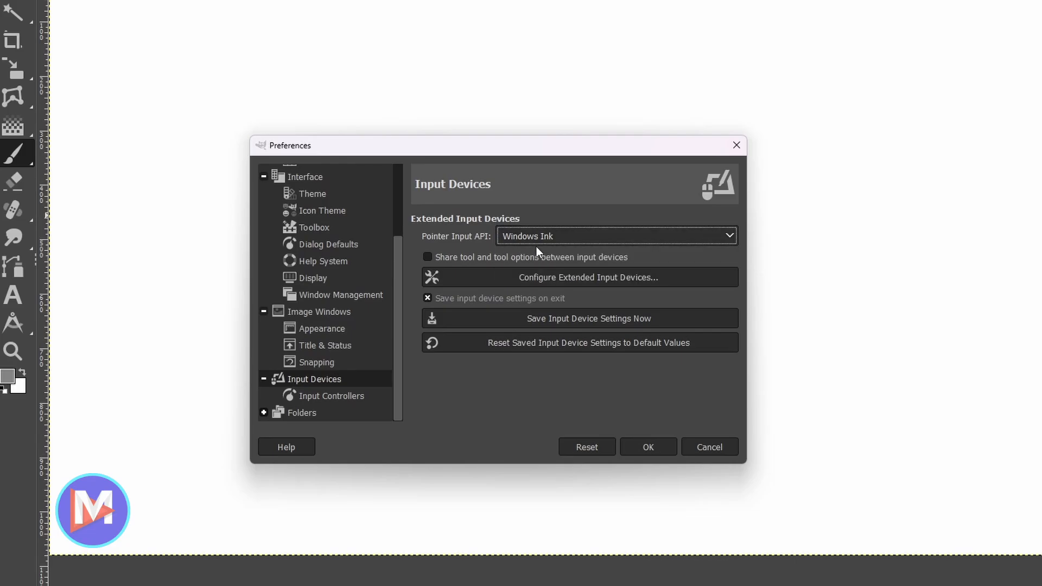
{"action": "left_click", "coordinate": [648, 447]}
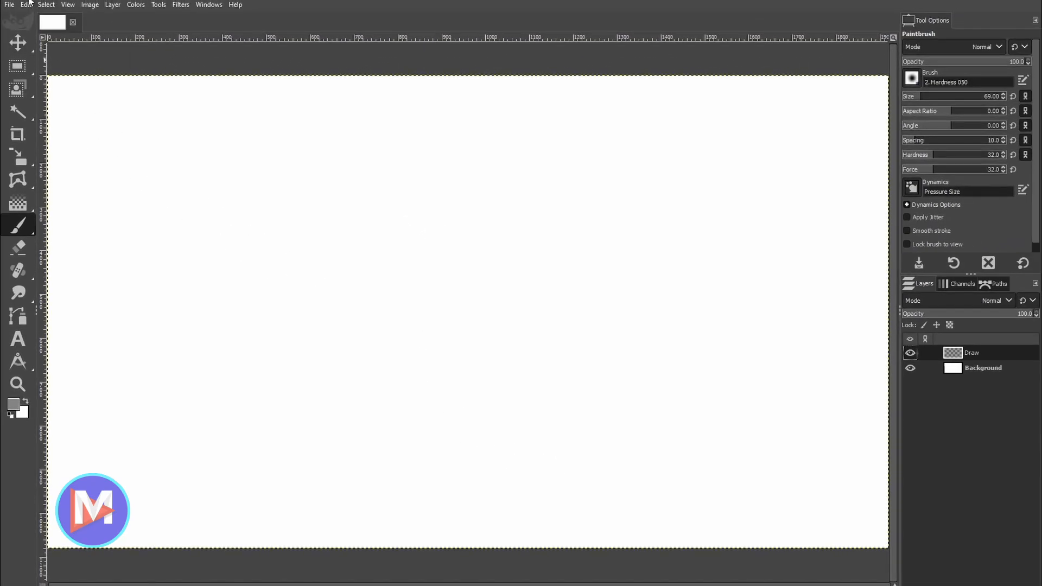
Check the input device configuration and paint a pressure-varying gray stroke on the canvas
{"action": "left_click", "coordinate": [26, 4]}
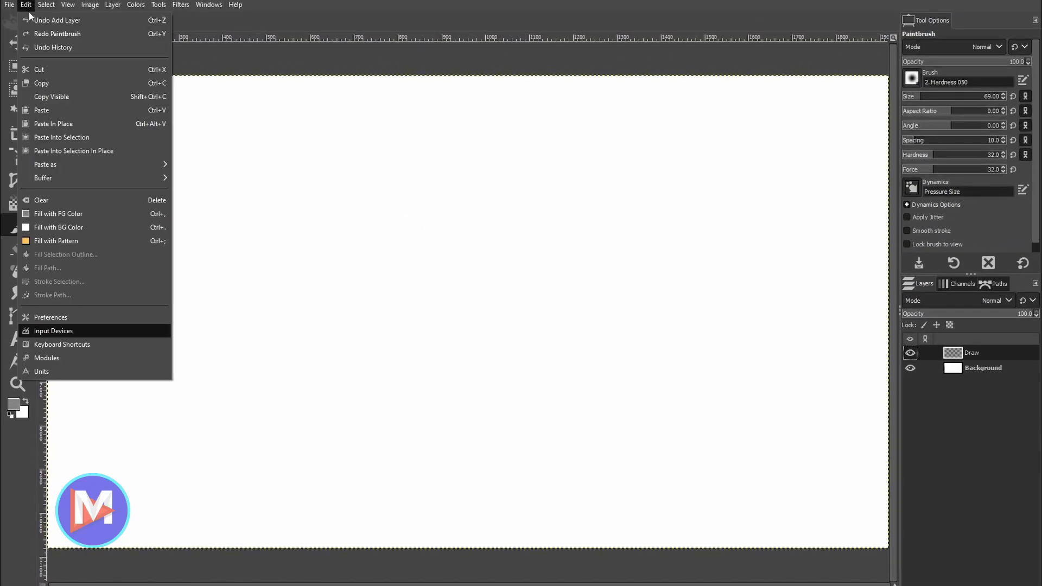
{"action": "left_click", "coordinate": [53, 330]}
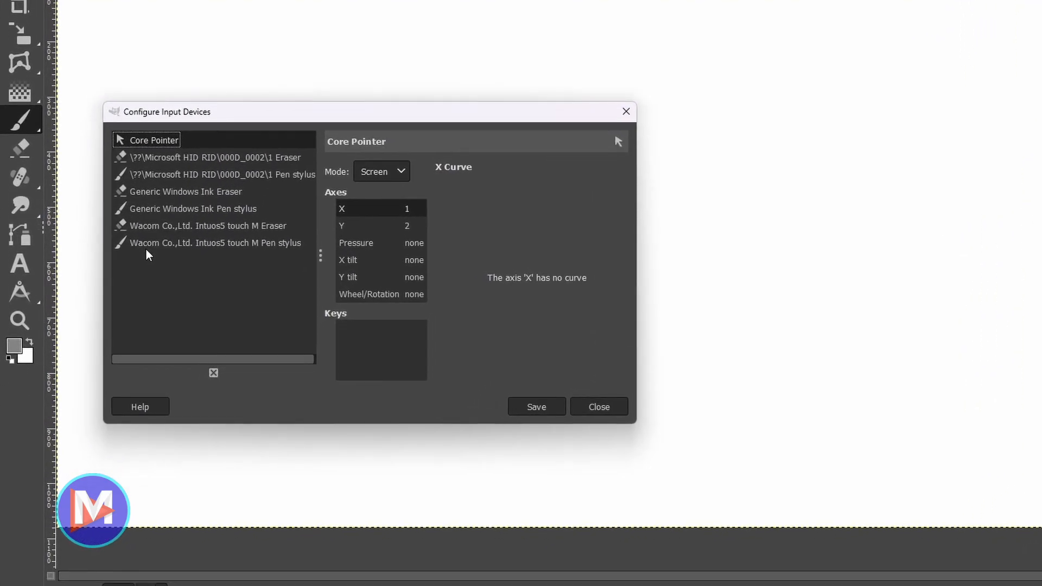
{"action": "mouse_move", "coordinate": [258, 128]}
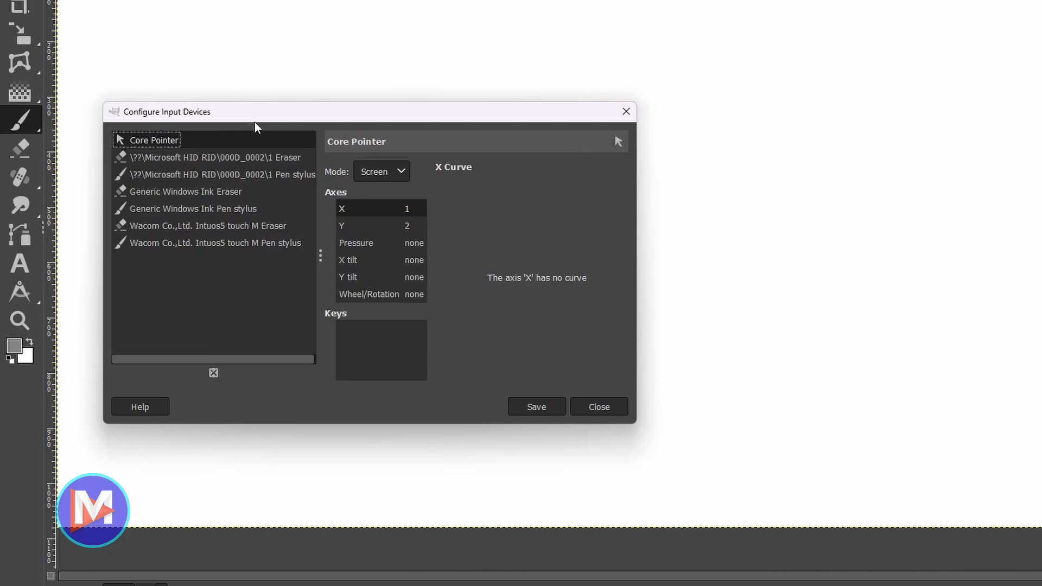
{"action": "mouse_move", "coordinate": [638, 108]}
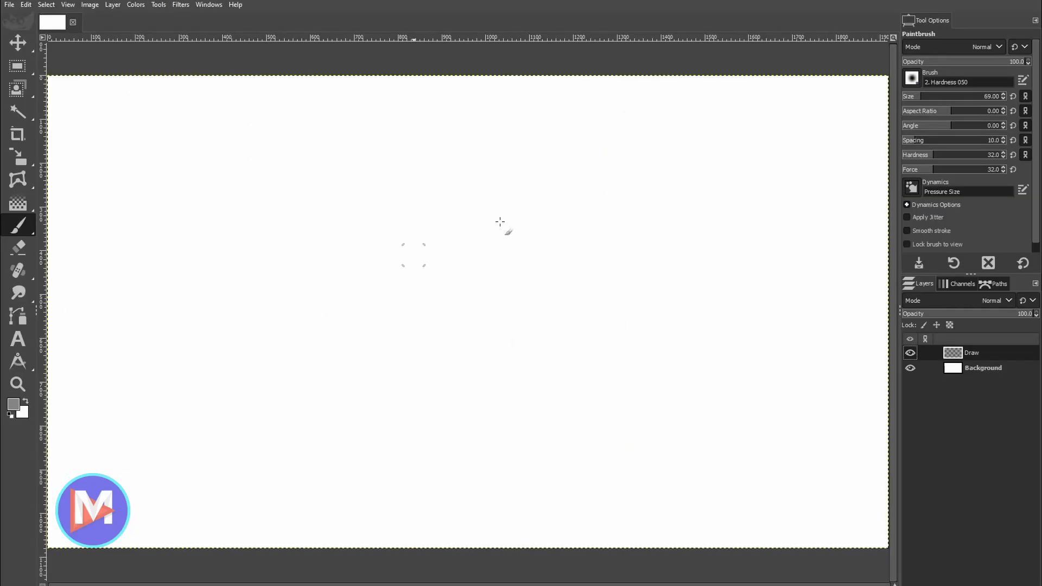
{"action": "mouse_move", "coordinate": [81, 191]}
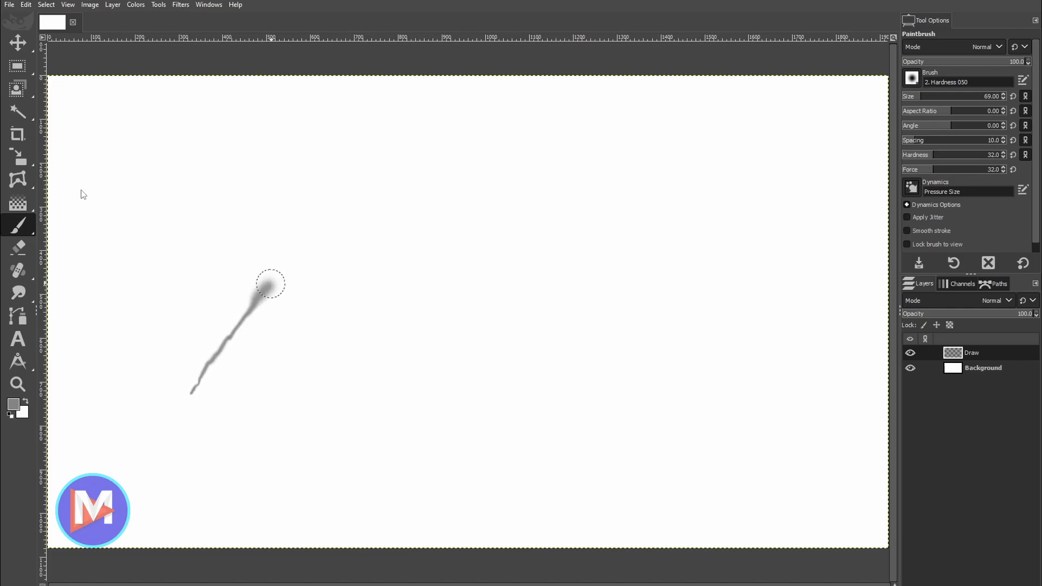
{"action": "left_click_drag", "start_coordinate": [269, 279], "coordinate": [361, 183]}
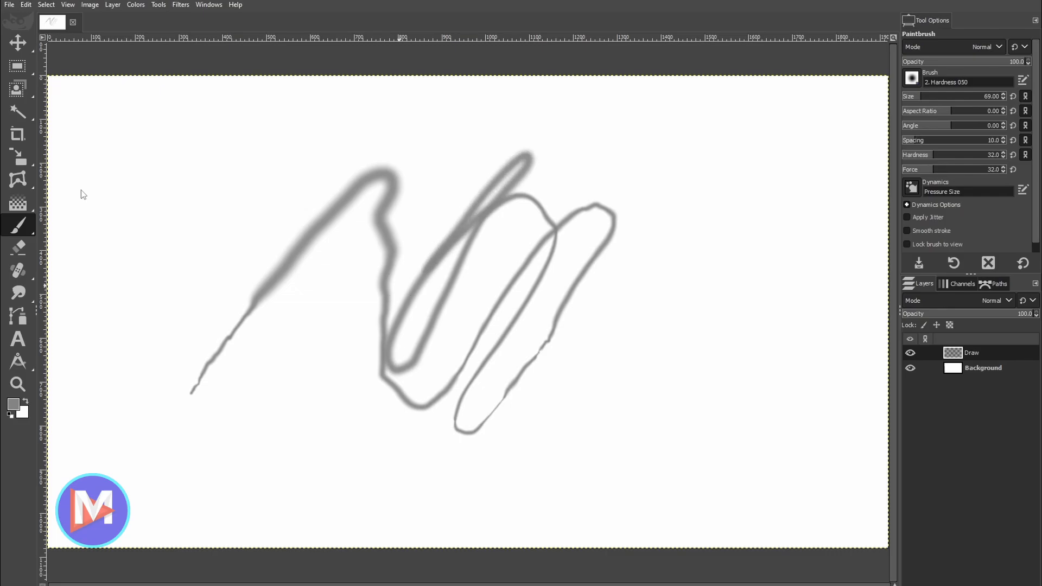
Switch dynamics to Basic Dynamics with force 60 and paint test strokes
{"action": "left_click", "coordinate": [964, 192]}
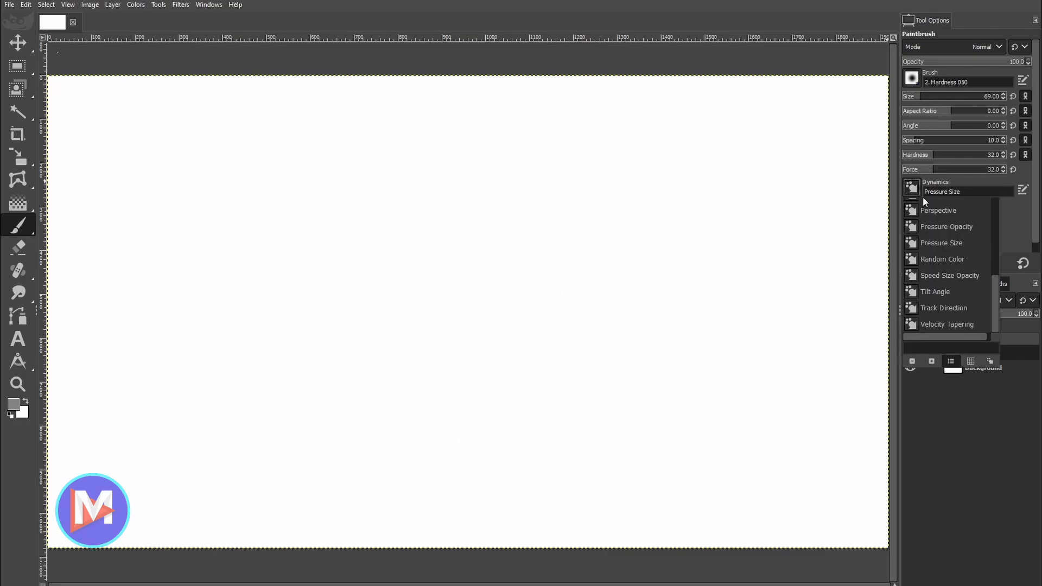
{"action": "scroll", "scroll_direction": "up", "scroll_amount": 3}
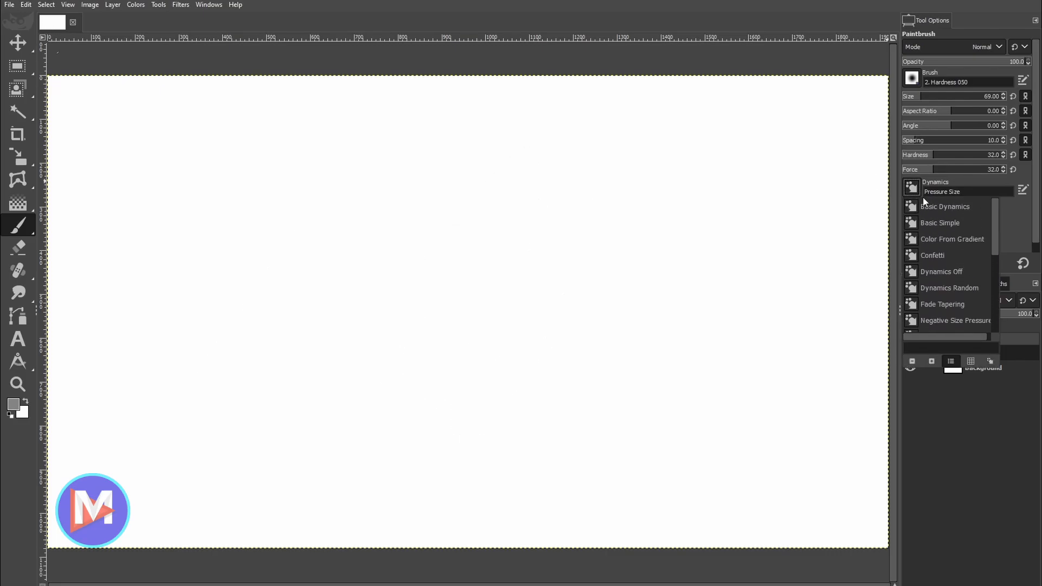
{"action": "left_click", "coordinate": [945, 207]}
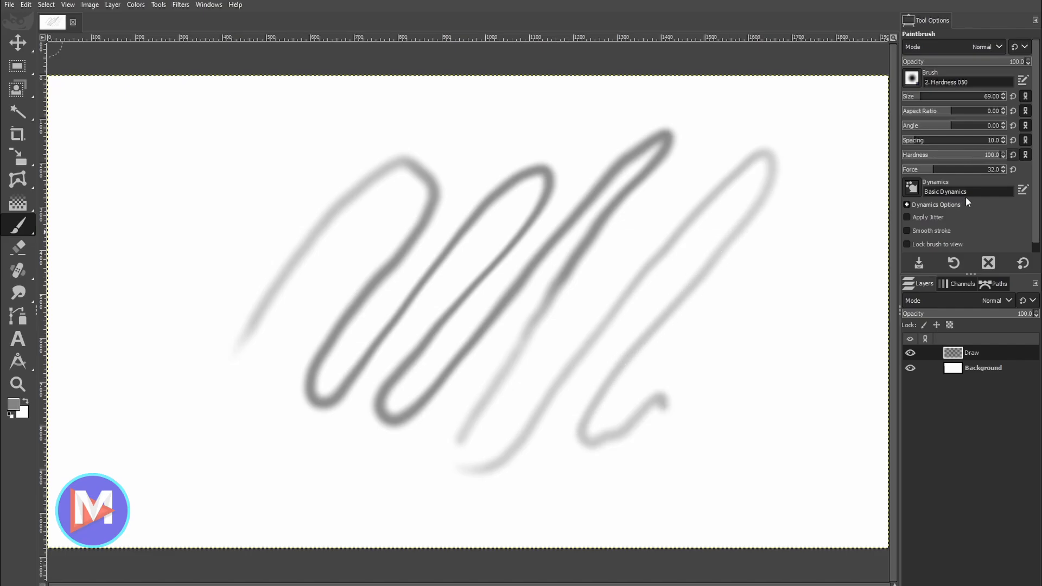
{"action": "left_click", "coordinate": [950, 169]}
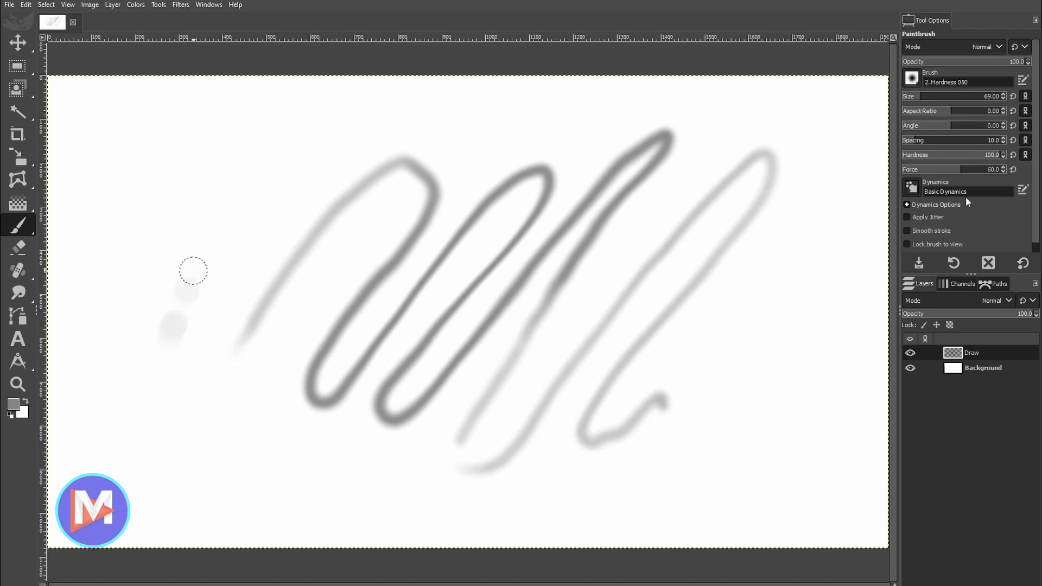
{"action": "left_click_drag", "start_coordinate": [193, 269], "coordinate": [412, 142]}
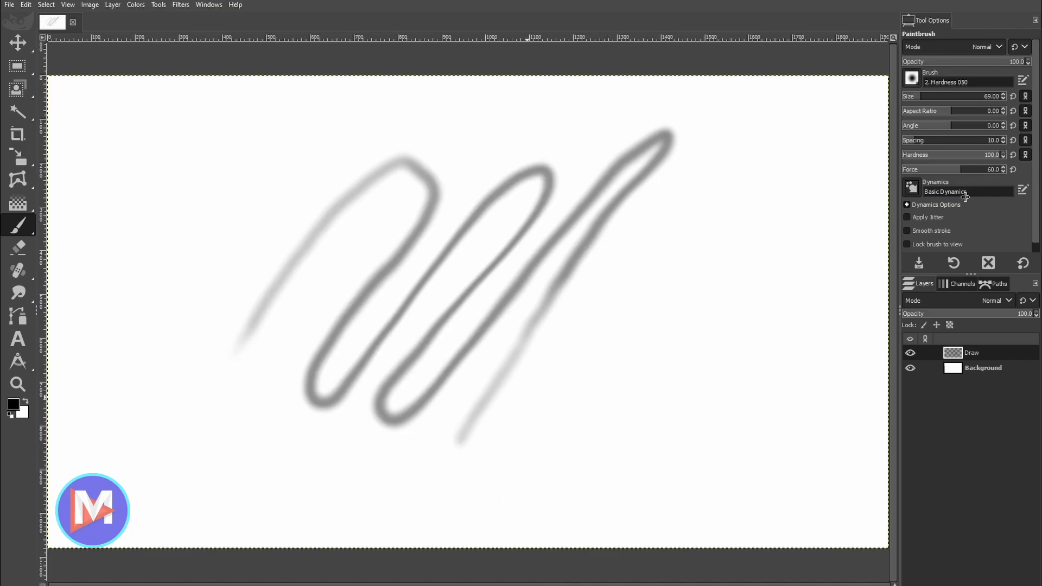
Undo the Basic Dynamics test strokes to clear the canvas
{"action": "key", "text": "ctrl+z"}
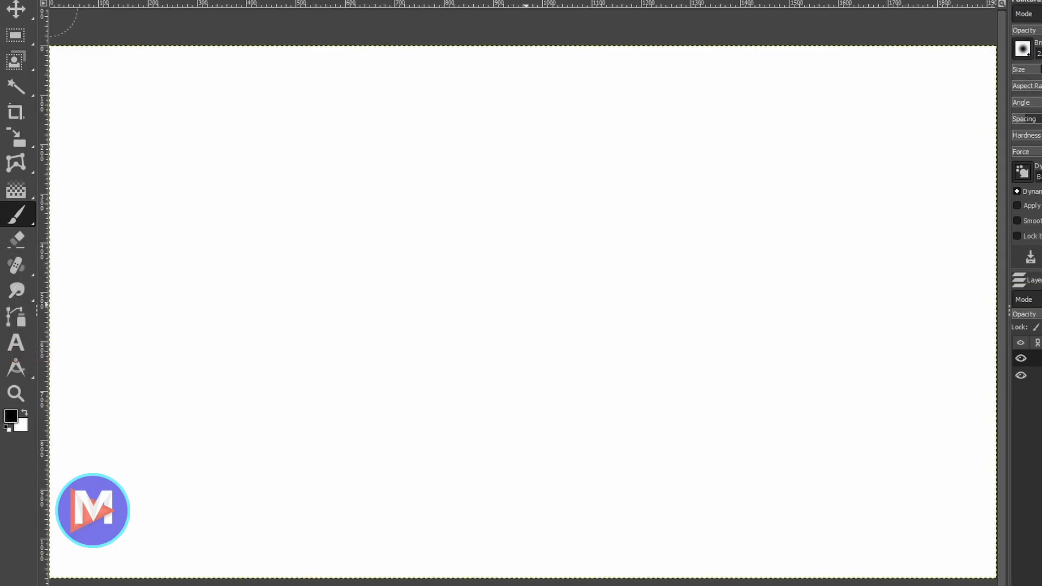
{"action": "mouse_move", "coordinate": [533, 308]}
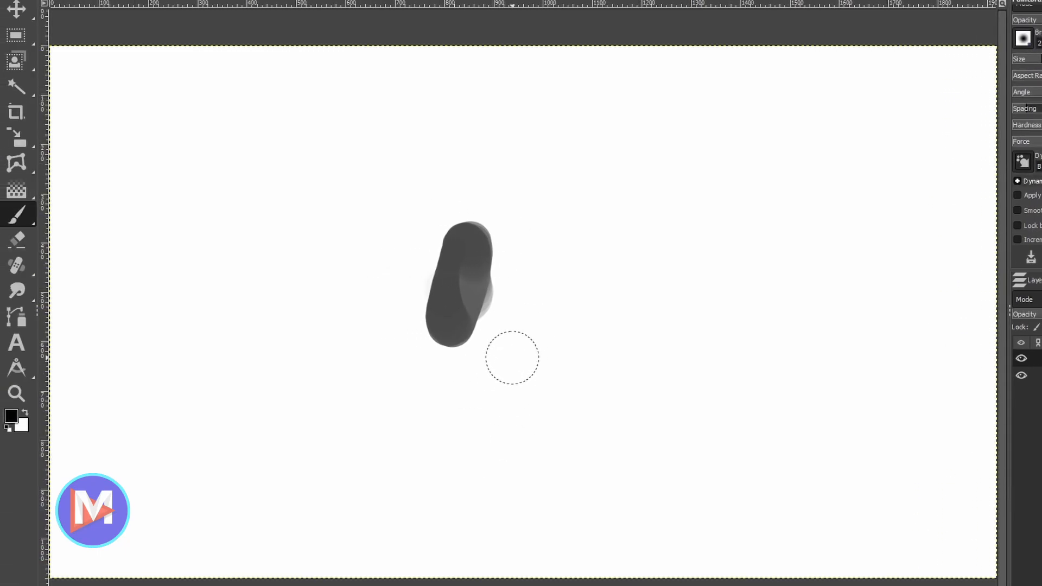
{"action": "mouse_move", "coordinate": [509, 359]}
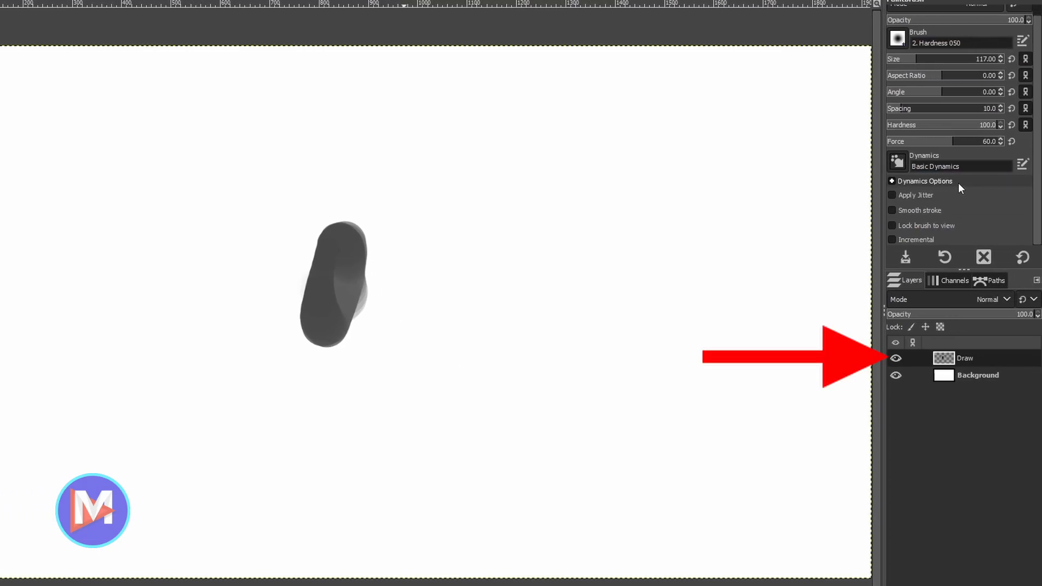
{"action": "mouse_move", "coordinate": [671, 333]}
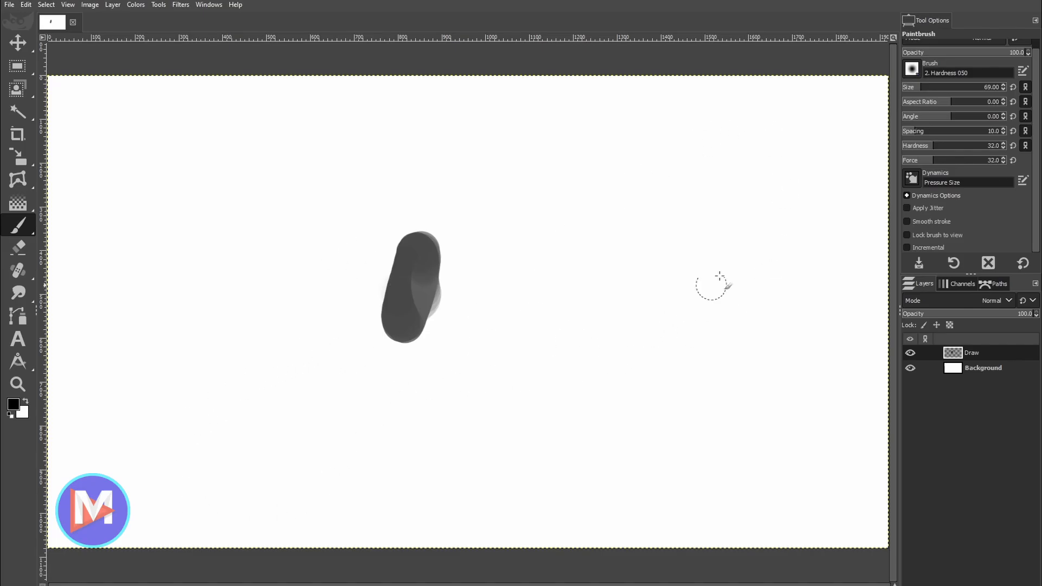
{"action": "mouse_move", "coordinate": [536, 253]}
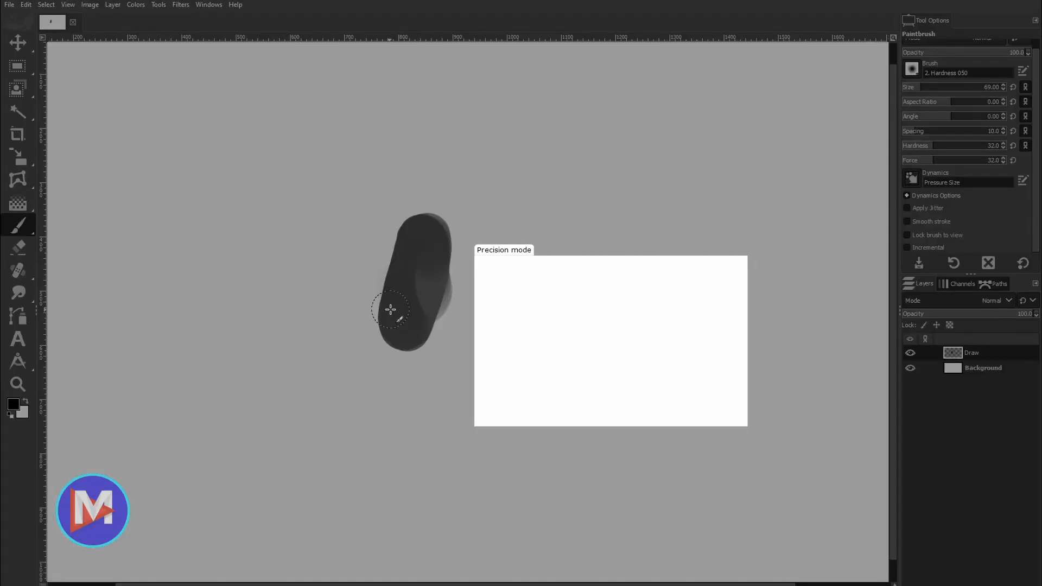
Paint solid black dabs to the right of the gray shape
{"action": "left_click", "coordinate": [604, 322]}
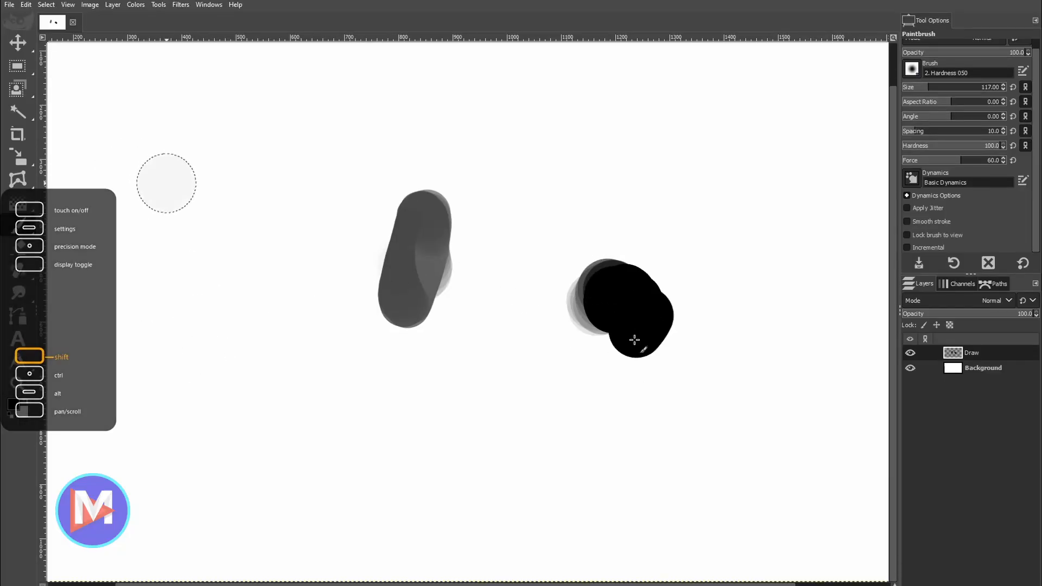
{"action": "left_click", "coordinate": [166, 184]}
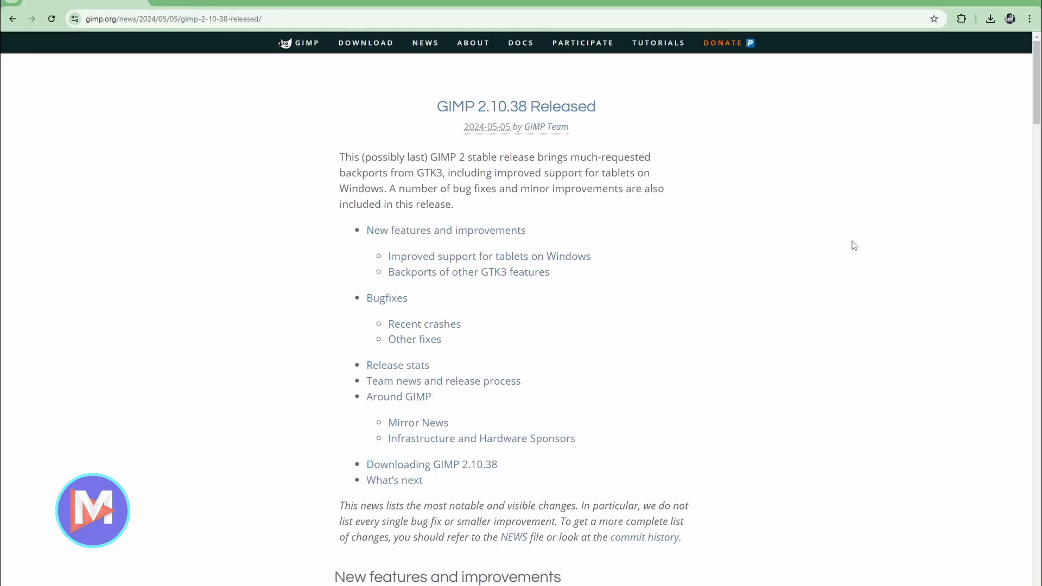
Jump to the Bugfixes section and highlight the first two developers' names
{"action": "scroll", "scroll_direction": "down", "scroll_amount": 3}
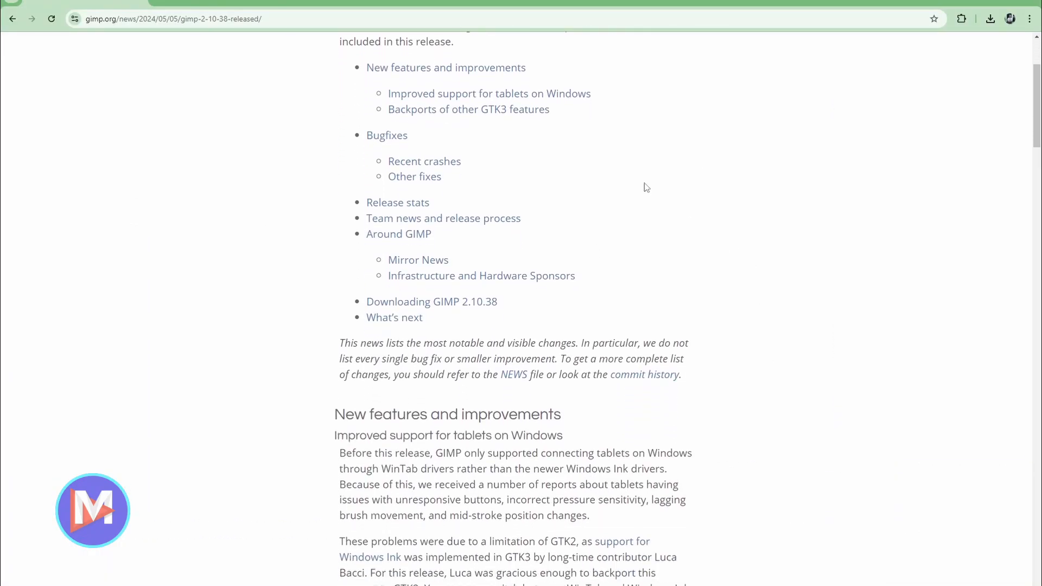
{"action": "left_click", "coordinate": [387, 136]}
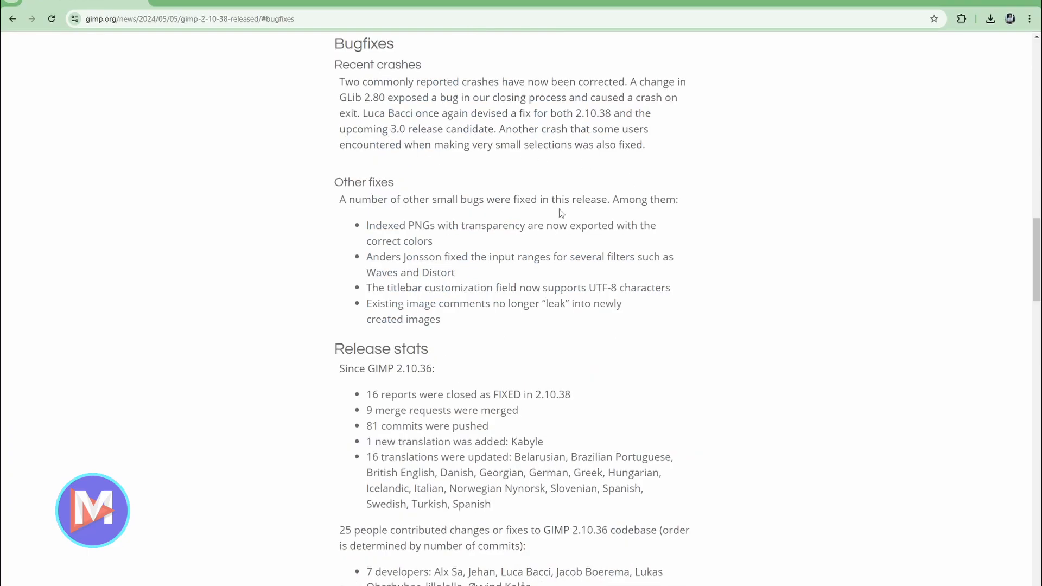
{"action": "mouse_move", "coordinate": [538, 181]}
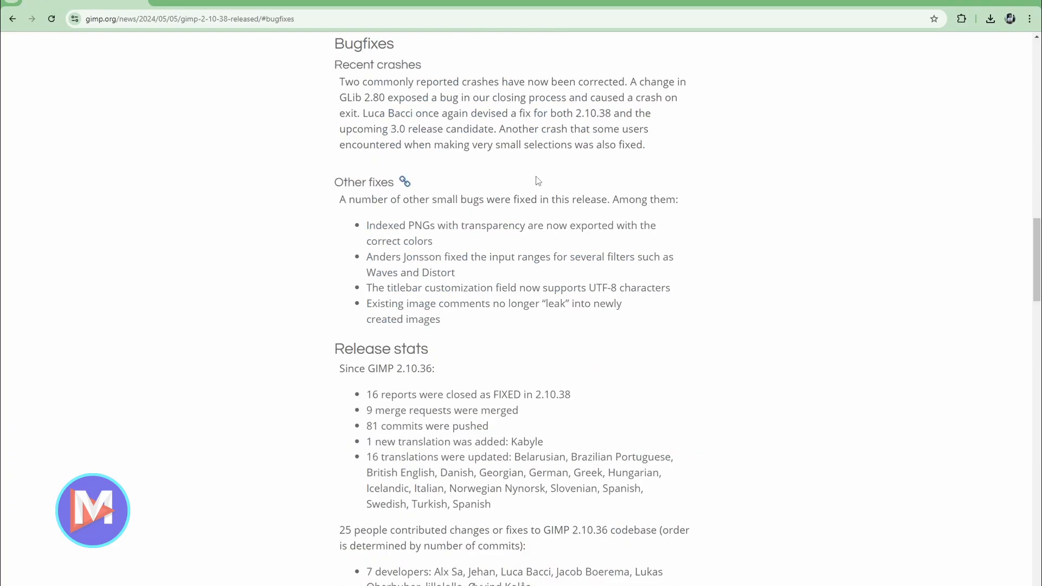
{"action": "scroll", "scroll_direction": "down", "scroll_amount": 3}
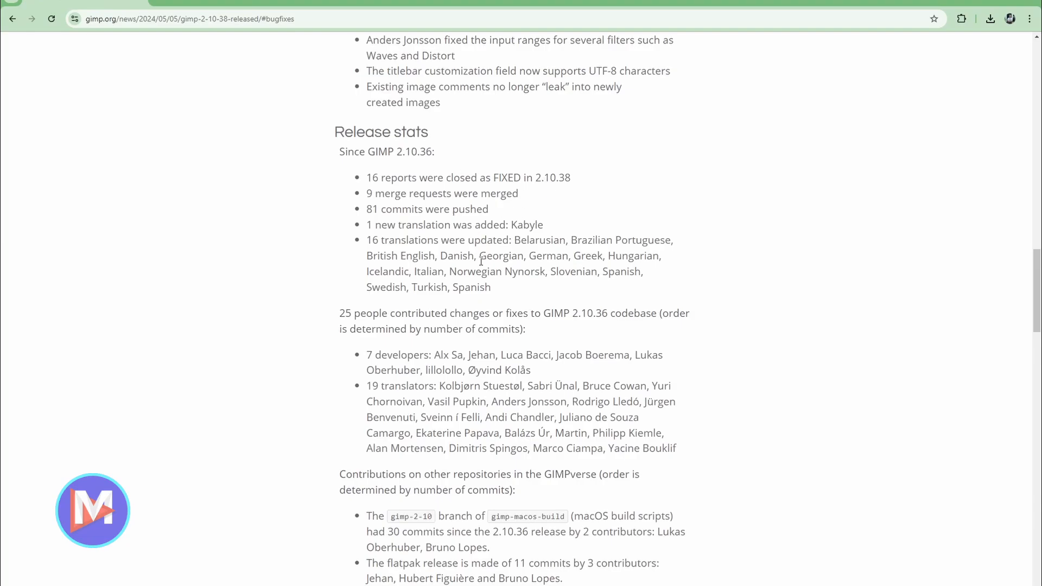
{"action": "scroll", "scroll_direction": "down", "scroll_amount": 3}
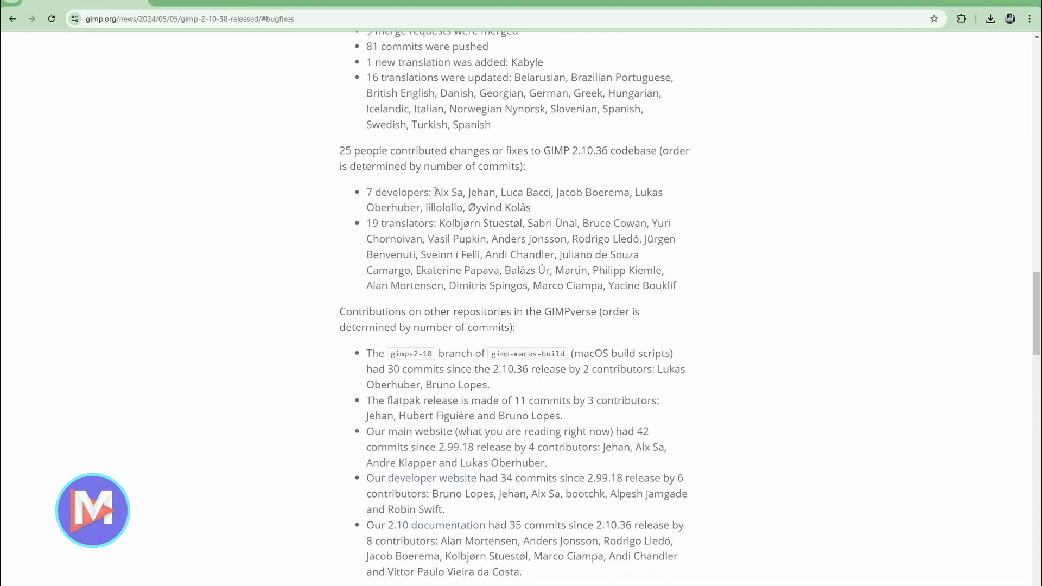
{"action": "double_click", "coordinate": [442, 193]}
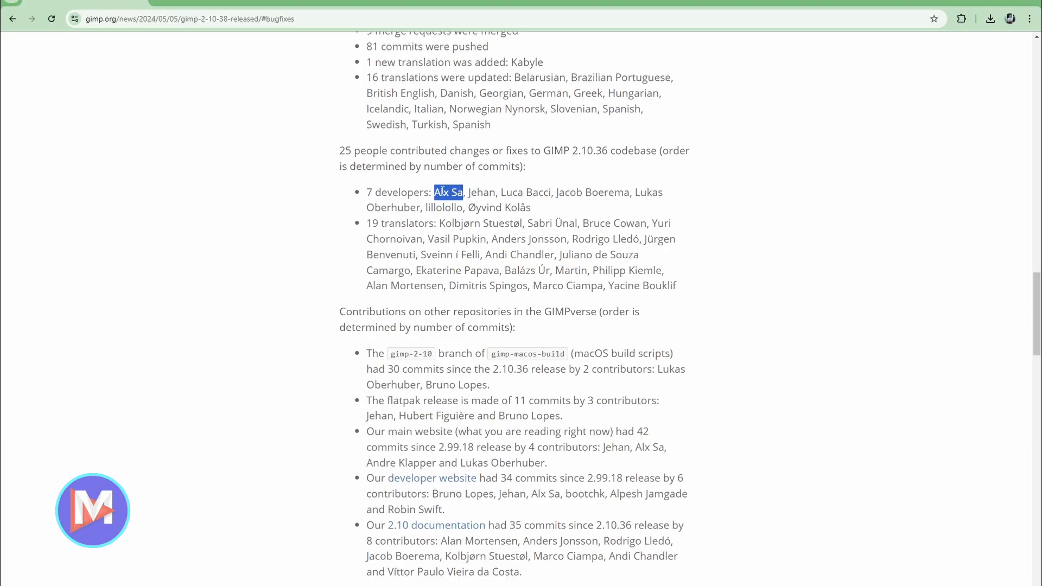
{"action": "left_click", "coordinate": [467, 192]}
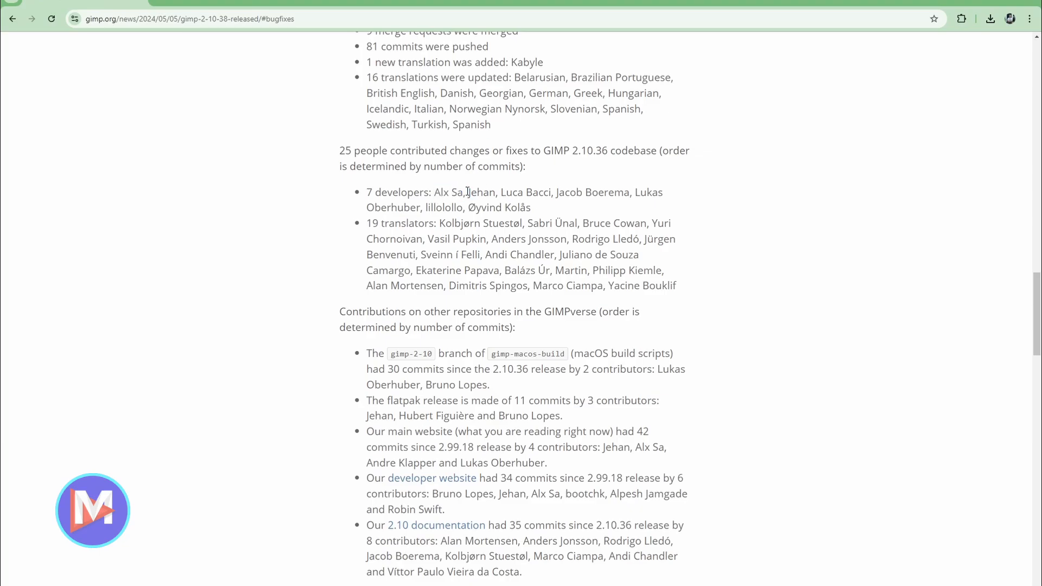
{"action": "double_click", "coordinate": [482, 192]}
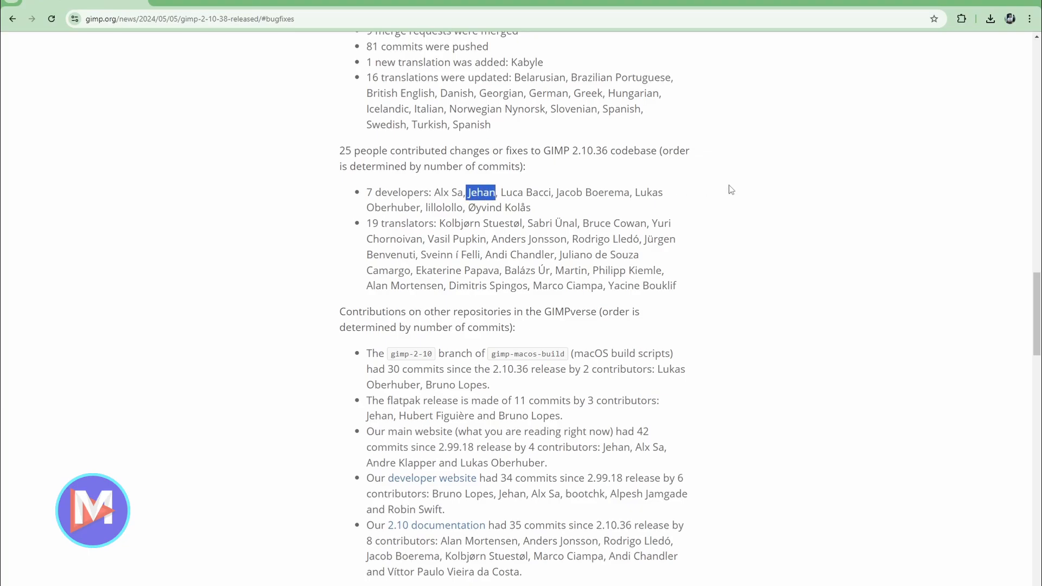
{"action": "mouse_move", "coordinate": [722, 185]}
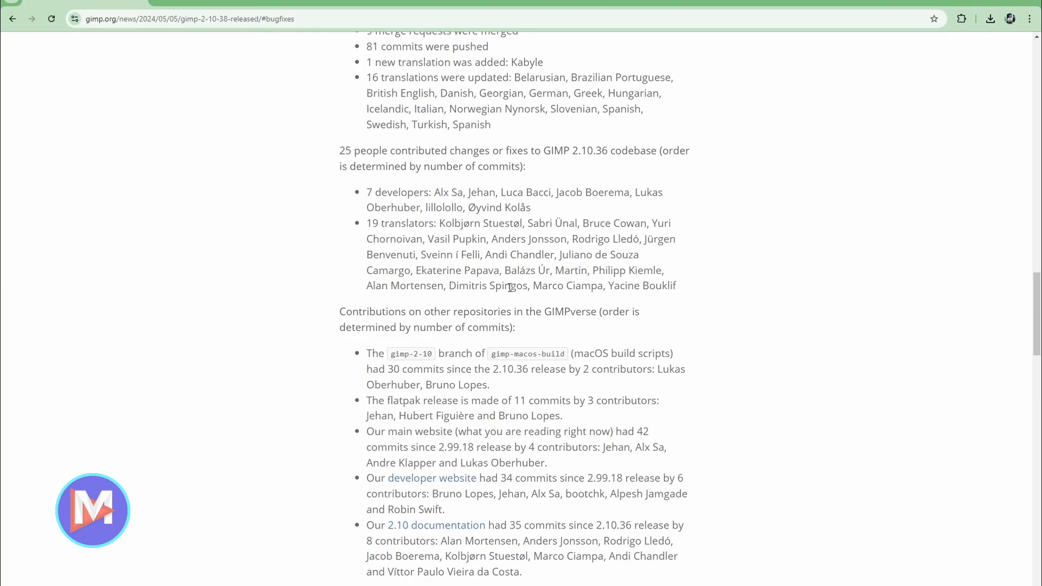
{"action": "mouse_move", "coordinate": [502, 189]}
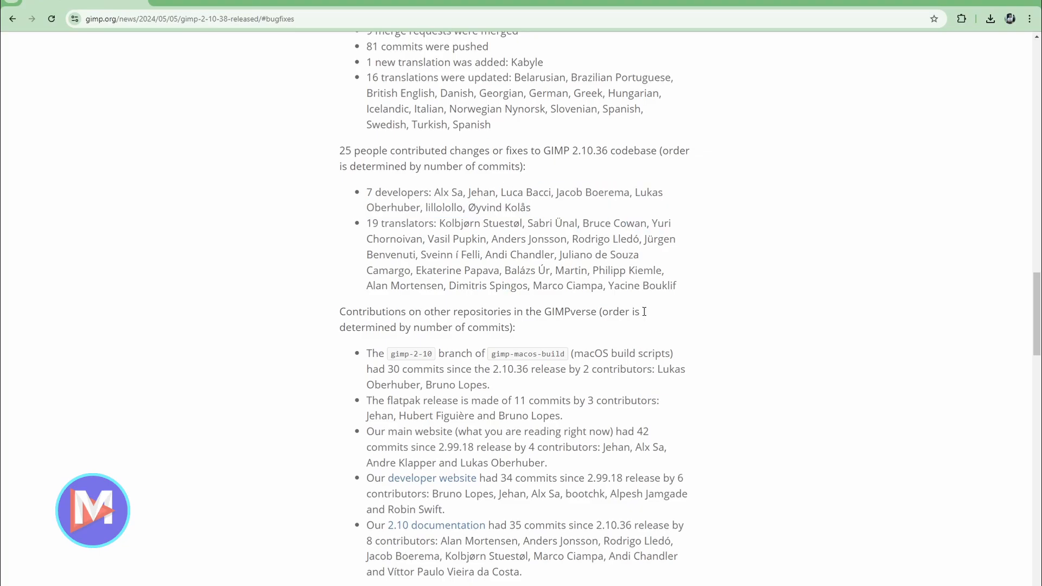
{"action": "mouse_move", "coordinate": [681, 249]}
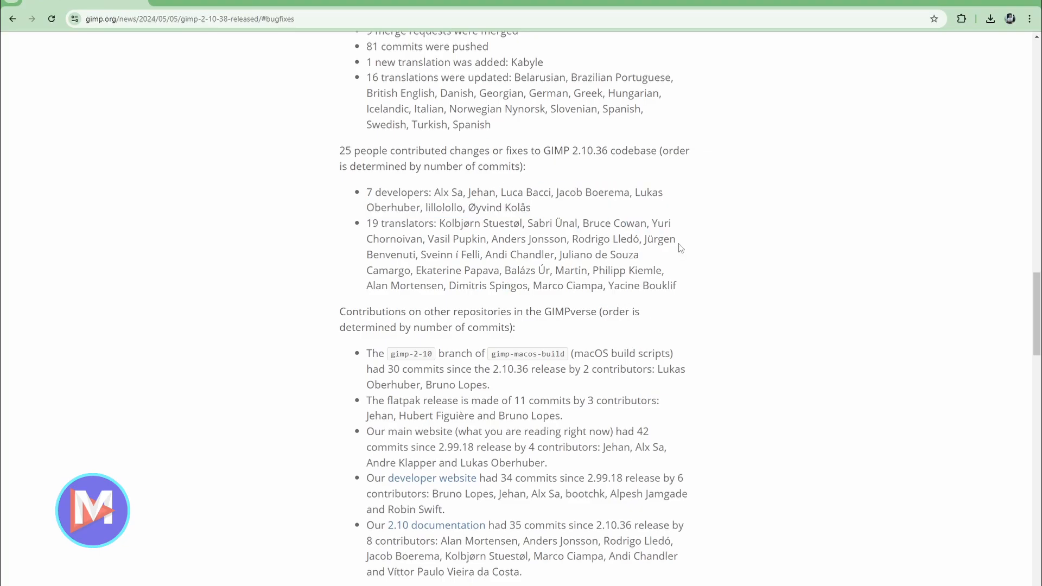
Scroll through the team news and clear the highlighted sentence
{"action": "scroll", "scroll_direction": "down", "scroll_amount": 3}
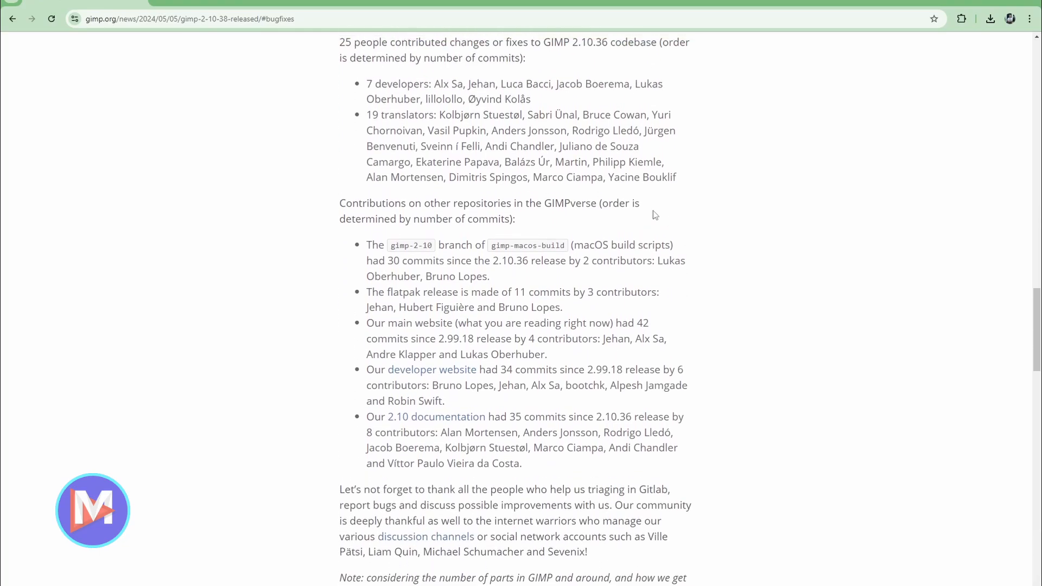
{"action": "scroll", "scroll_direction": "up", "scroll_amount": 3}
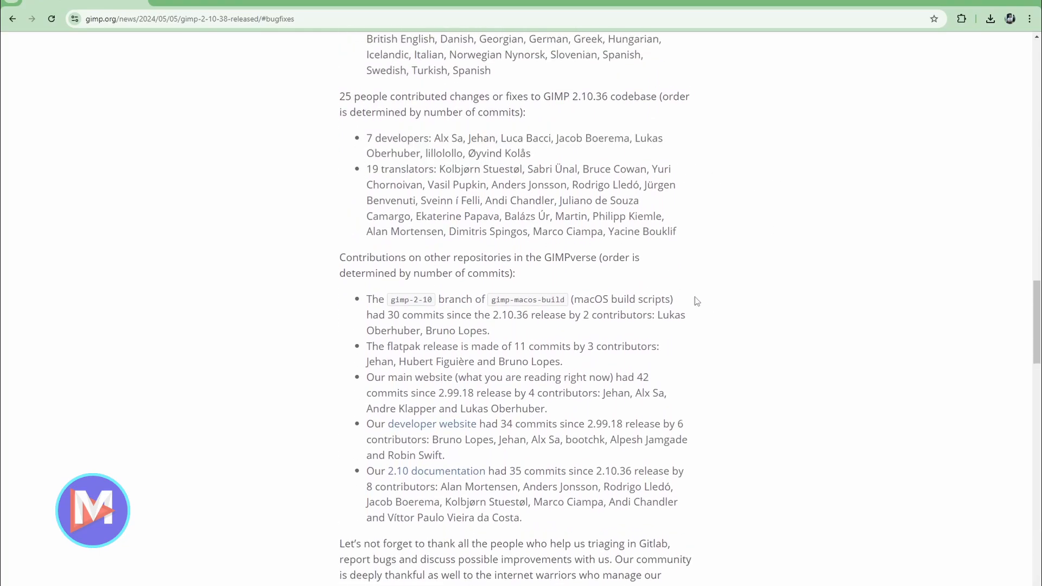
{"action": "scroll", "scroll_direction": "down", "scroll_amount": 3}
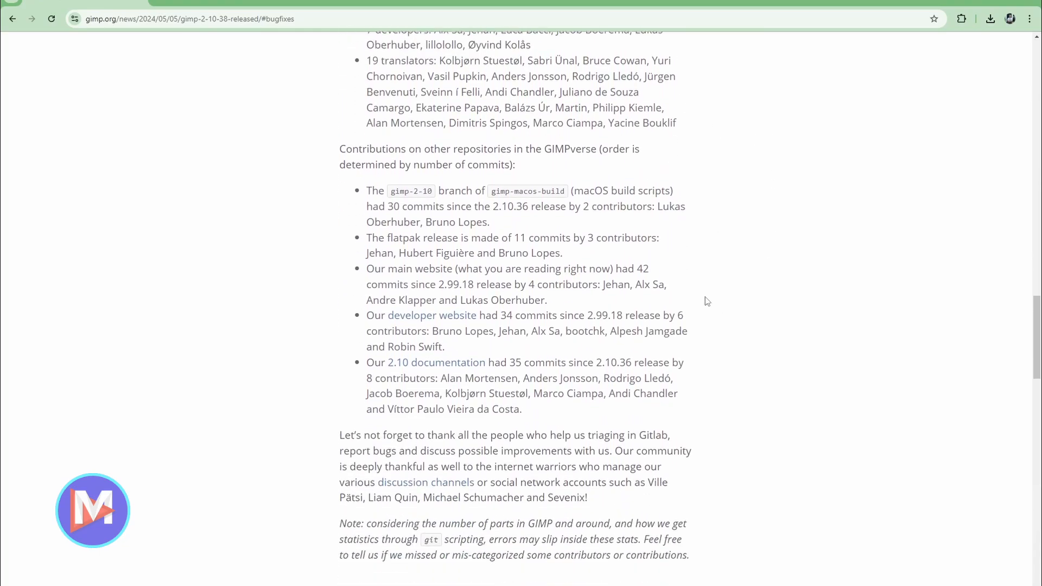
{"action": "scroll", "scroll_direction": "down", "scroll_amount": 3}
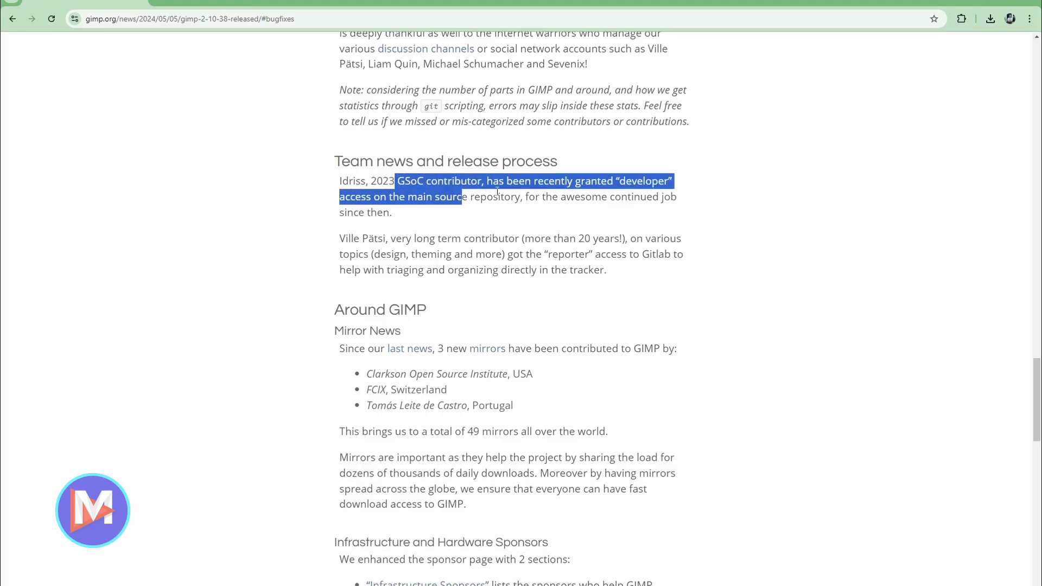
{"action": "left_click", "coordinate": [562, 254]}
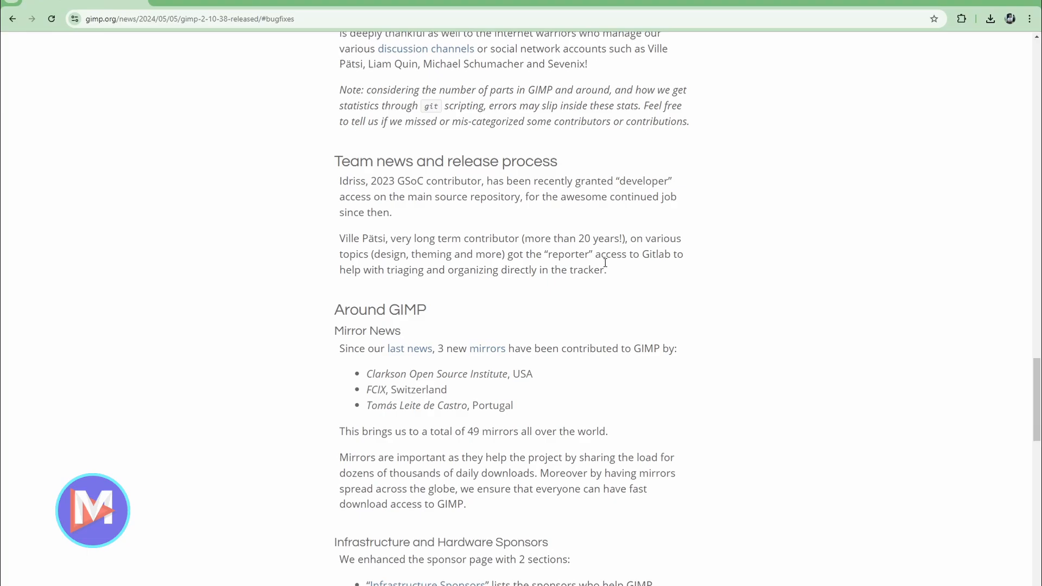
Highlight the What's next heading and the sentence about a bug-fix-only release
{"action": "scroll", "scroll_direction": "down", "scroll_amount": 3}
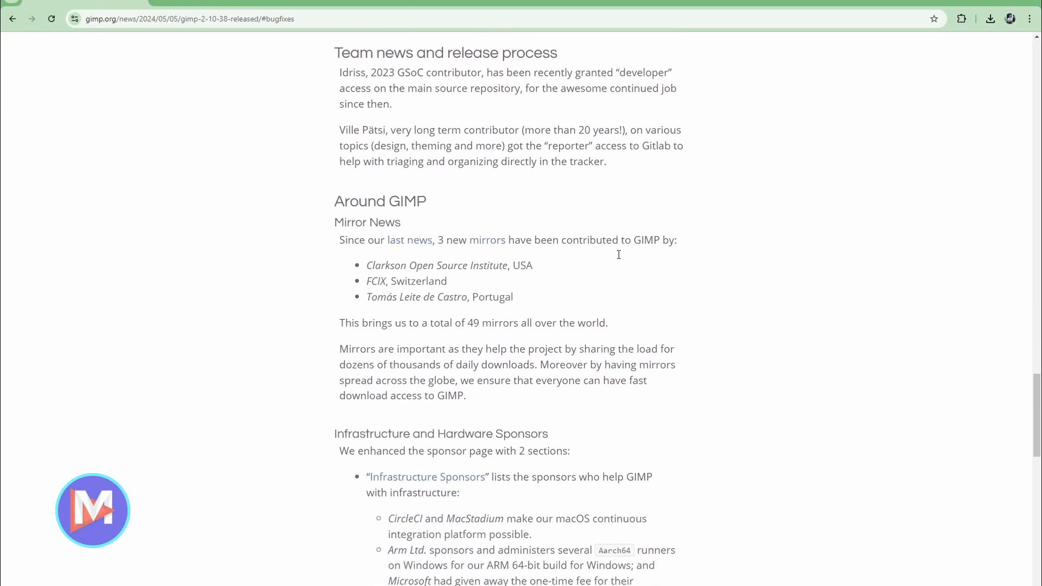
{"action": "scroll", "scroll_direction": "down", "scroll_amount": 3}
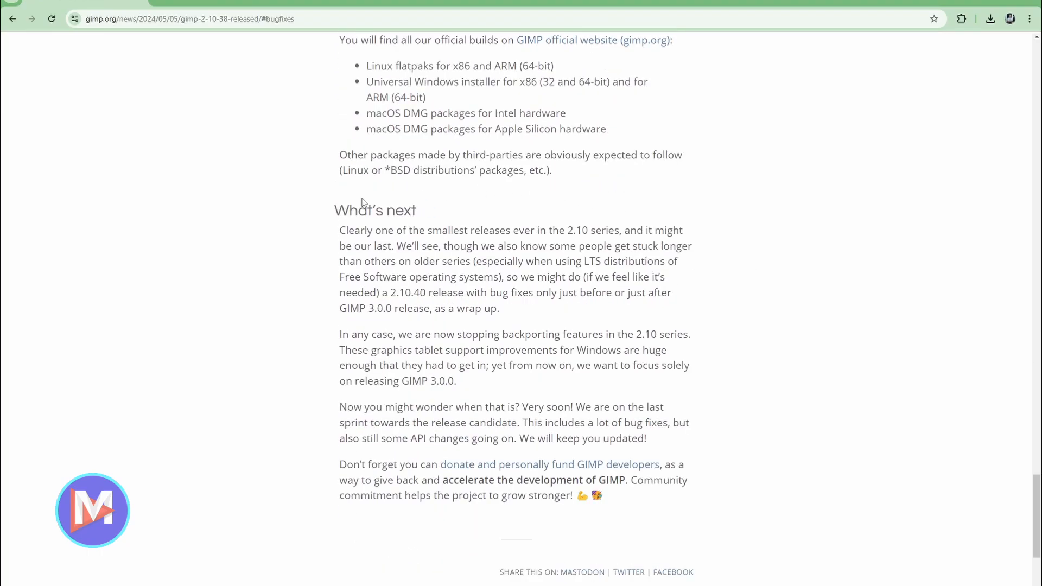
{"action": "double_click", "coordinate": [375, 210]}
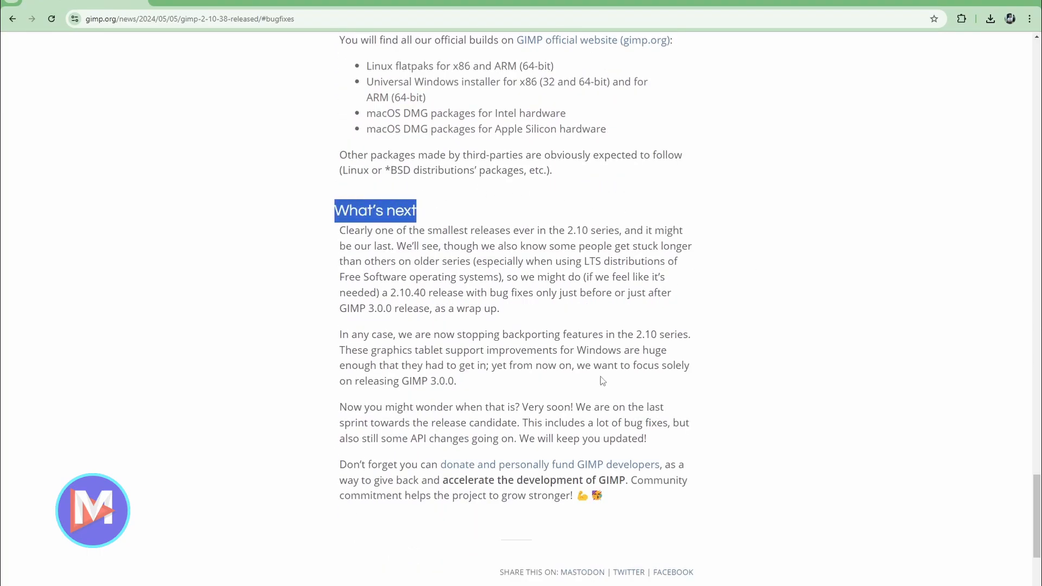
{"action": "mouse_move", "coordinate": [568, 344]}
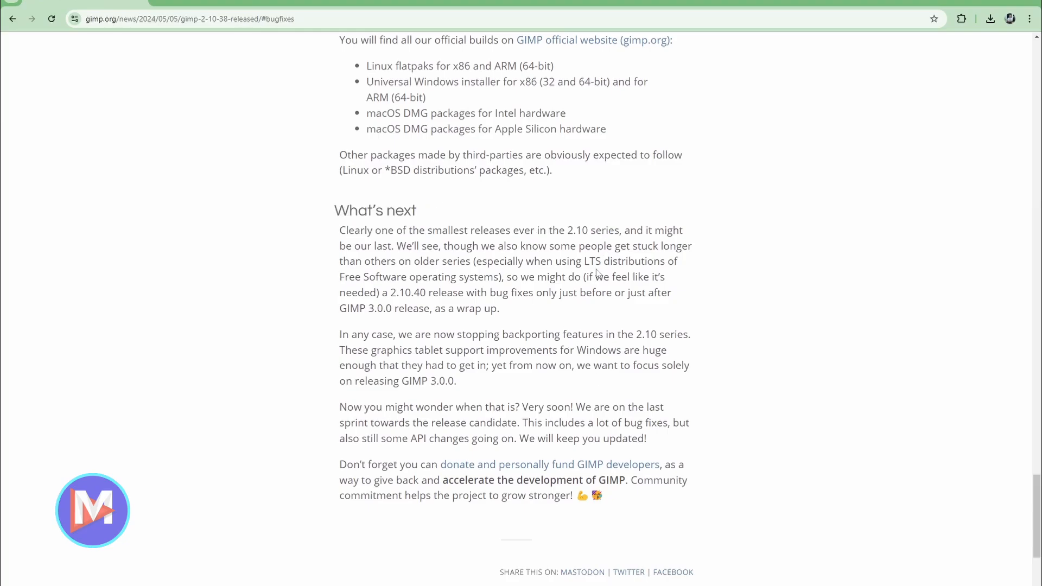
{"action": "mouse_move", "coordinate": [657, 287]}
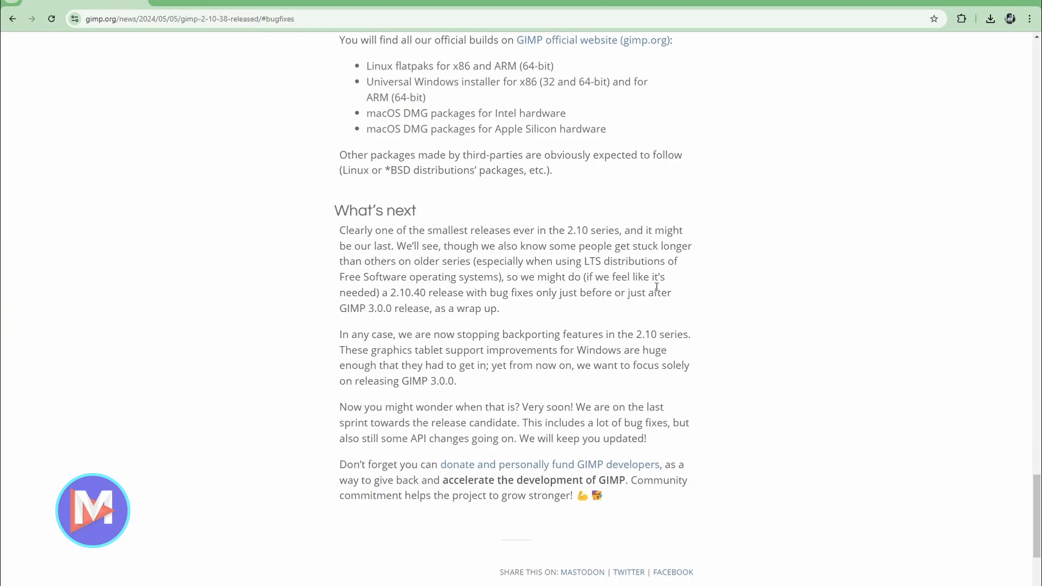
{"action": "mouse_move", "coordinate": [441, 327]}
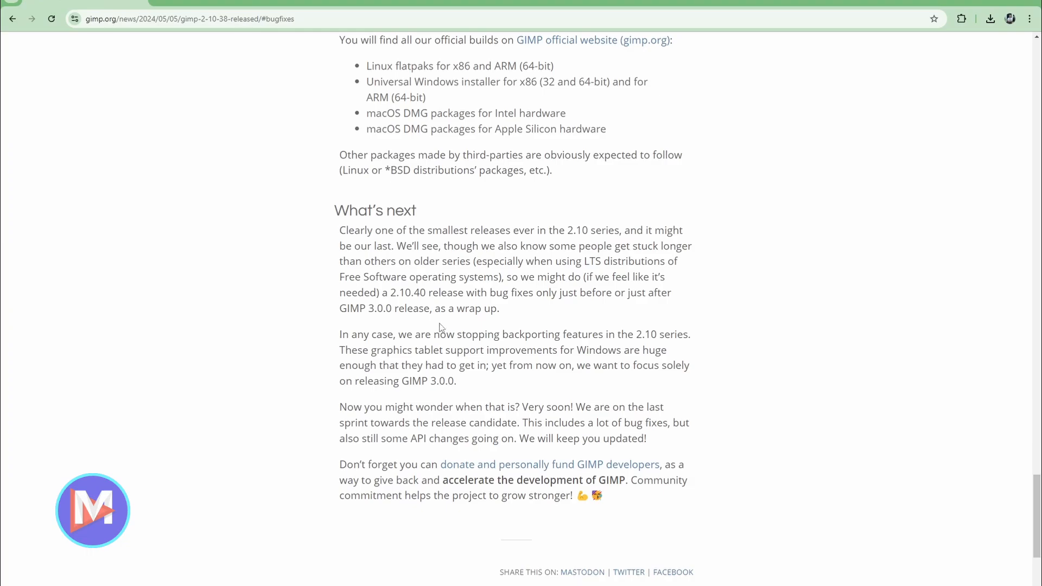
{"action": "double_click", "coordinate": [408, 293]}
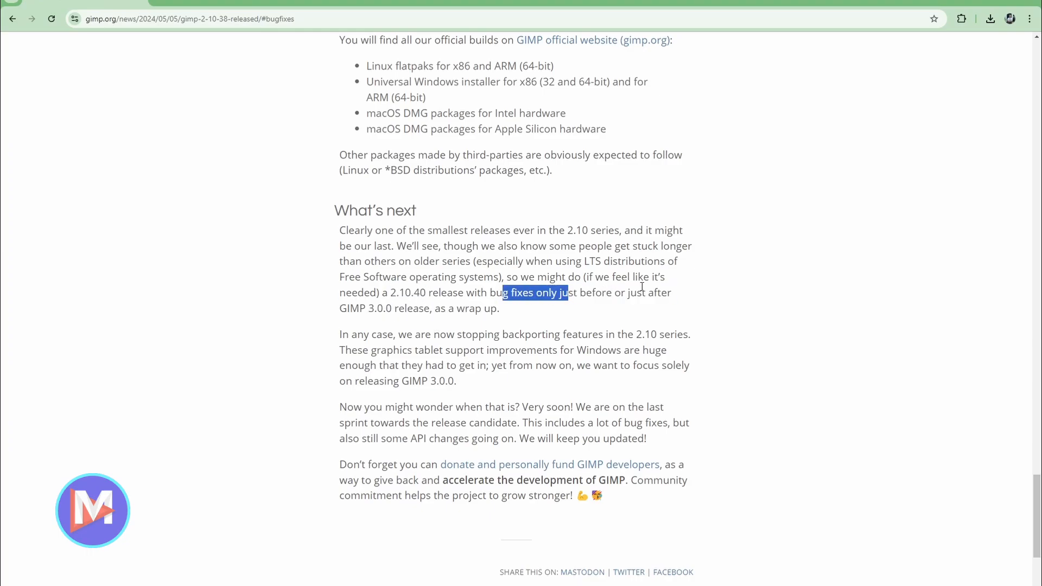
{"action": "mouse_move", "coordinate": [456, 313]}
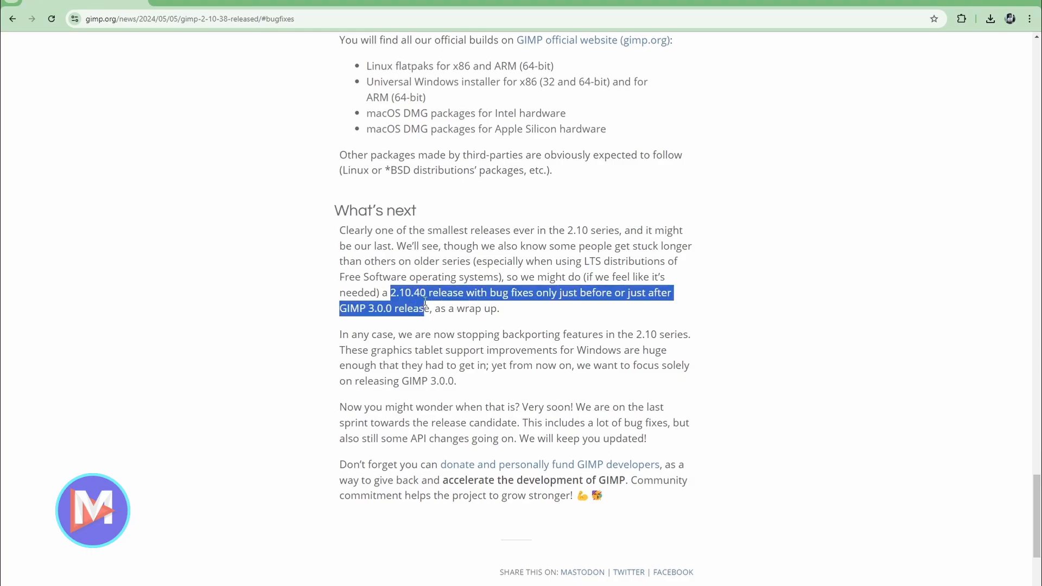
{"action": "left_click", "coordinate": [517, 330]}
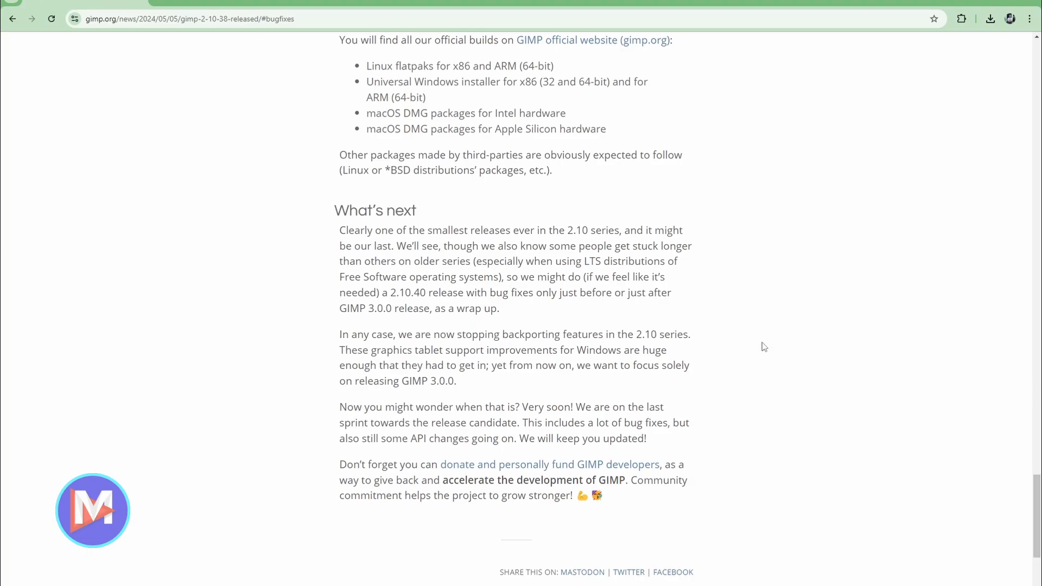
{"action": "mouse_move", "coordinate": [339, 361]}
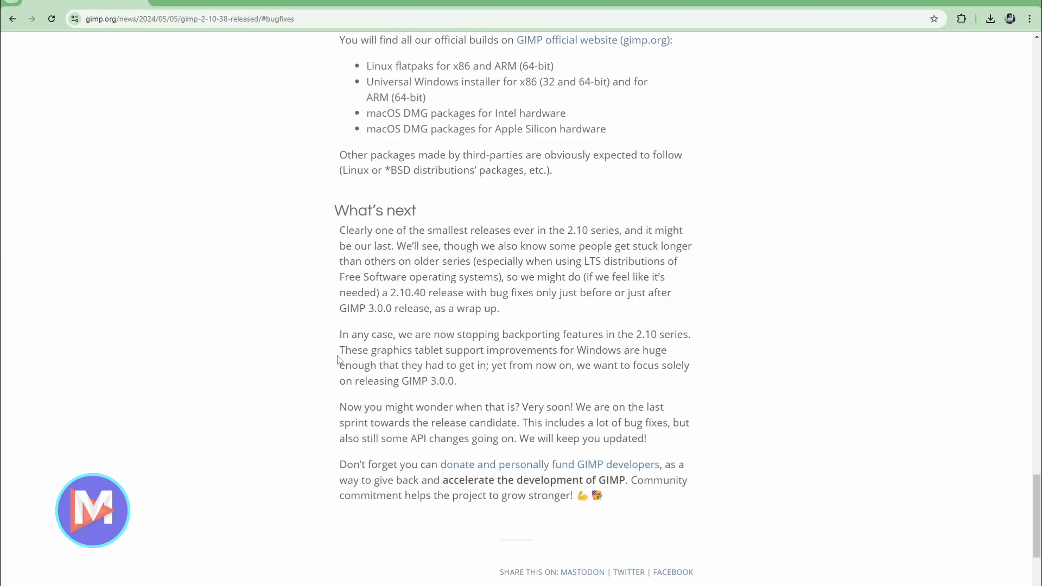
{"action": "scroll", "scroll_direction": "down", "scroll_amount": 3}
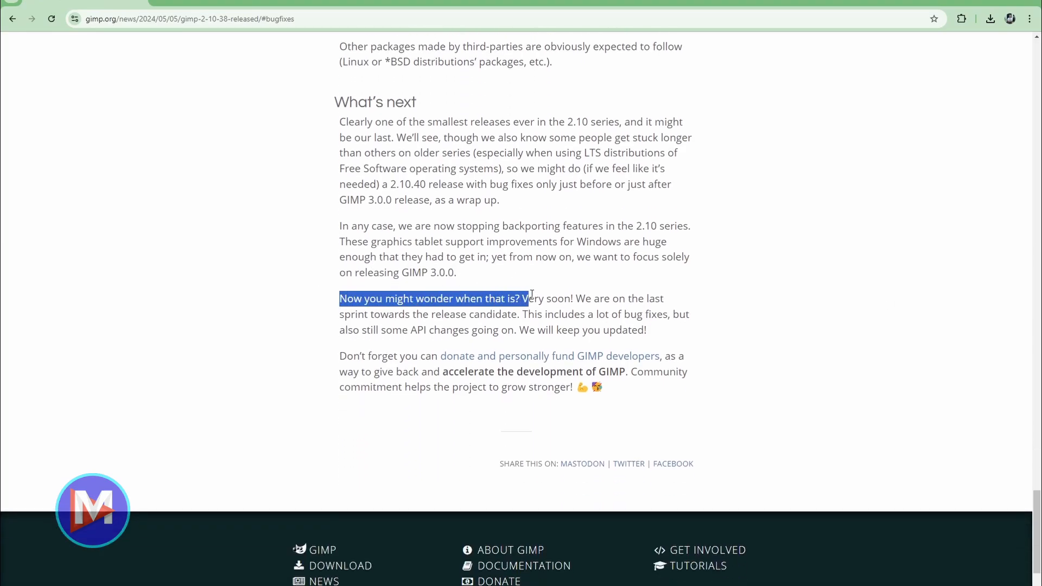
{"action": "double_click", "coordinate": [546, 298]}
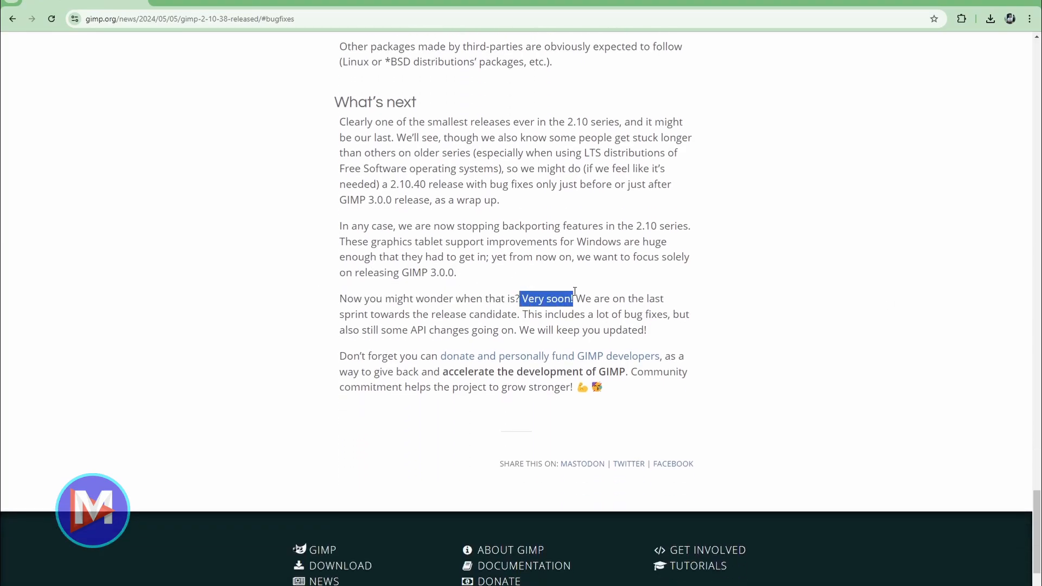
{"action": "mouse_move", "coordinate": [734, 335]}
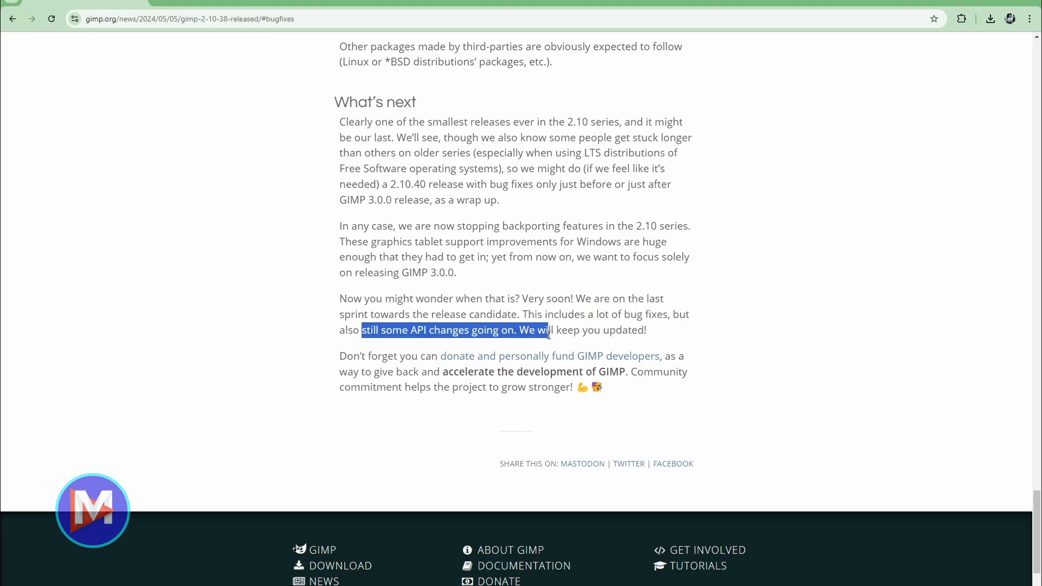
{"action": "left_click", "coordinate": [683, 329]}
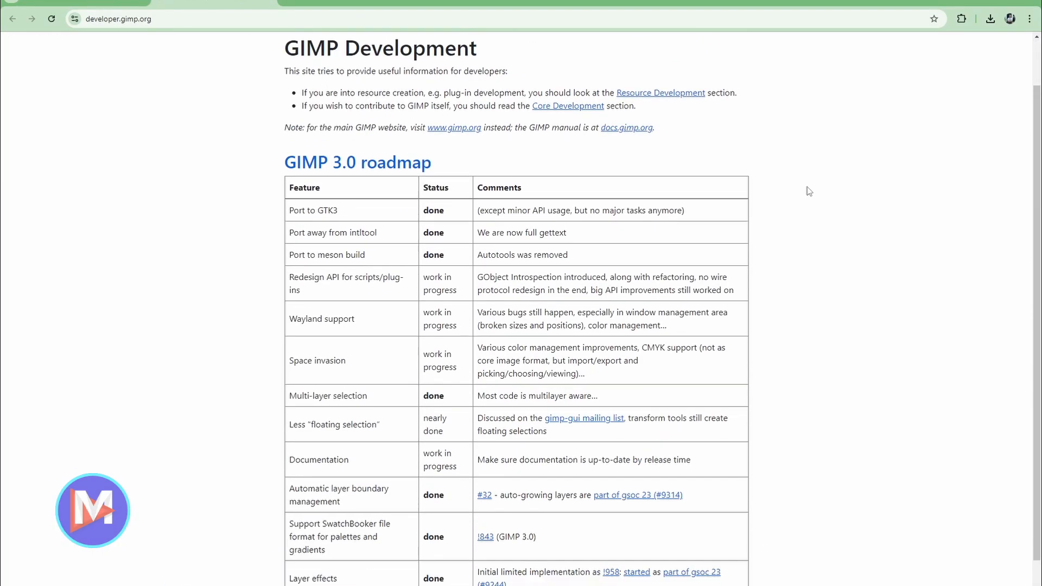
{"action": "scroll", "scroll_direction": "down", "scroll_amount": 3}
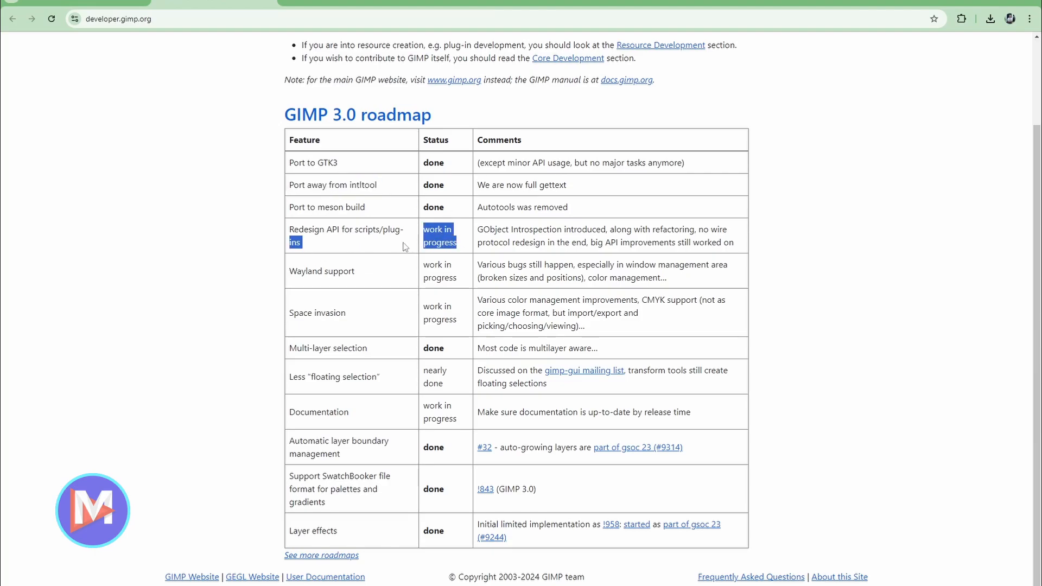
{"action": "left_click", "coordinate": [407, 248]}
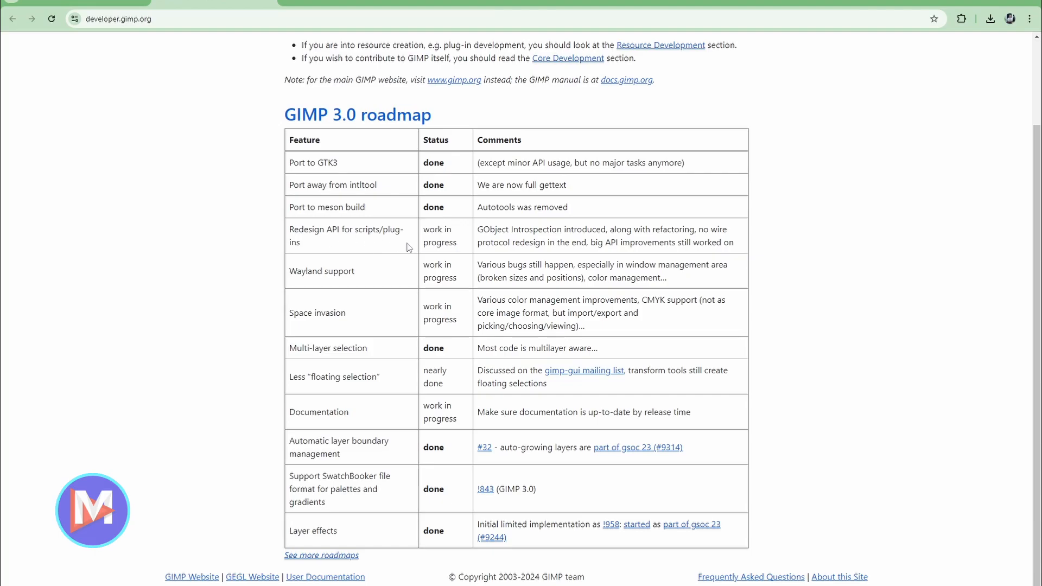
{"action": "mouse_move", "coordinate": [323, 246]}
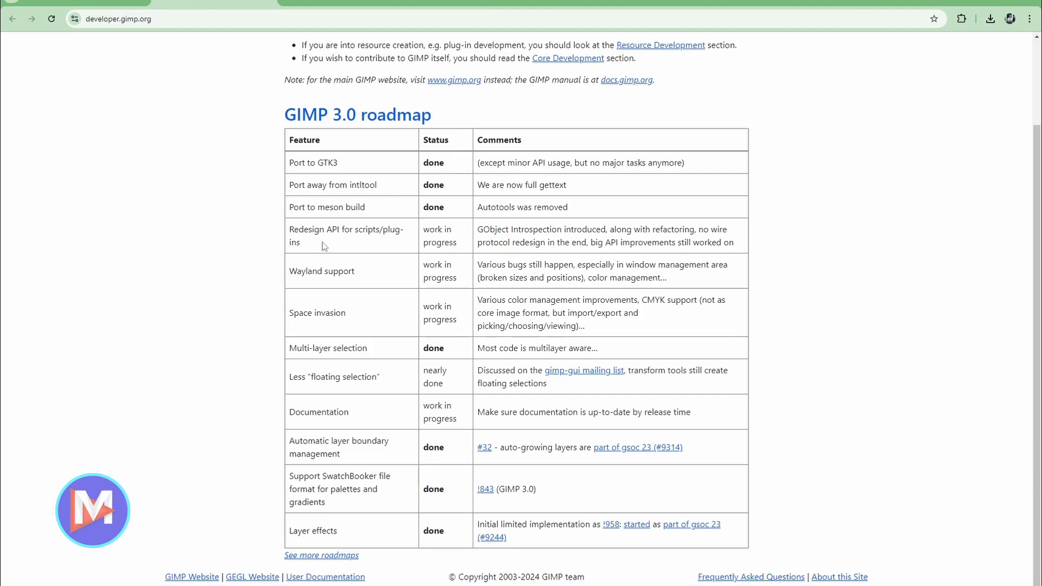
{"action": "mouse_move", "coordinate": [328, 249]}
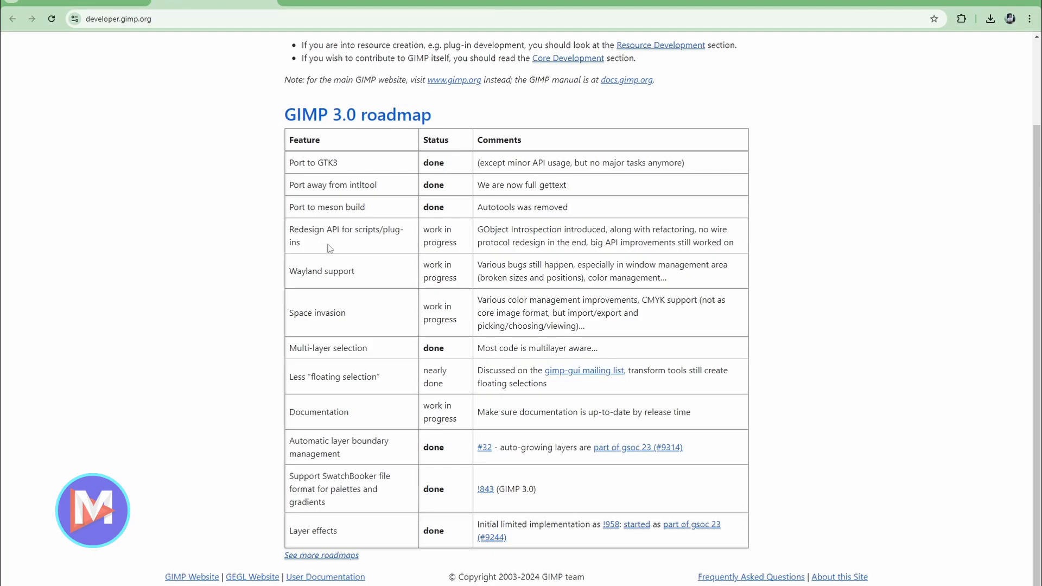
{"action": "mouse_move", "coordinate": [362, 249]}
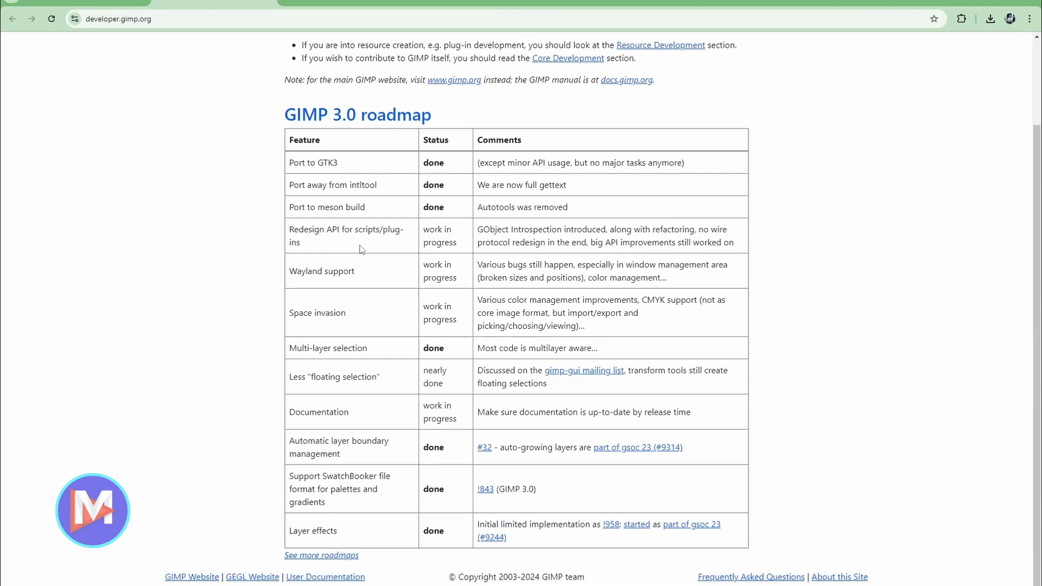
{"action": "mouse_move", "coordinate": [419, 268]}
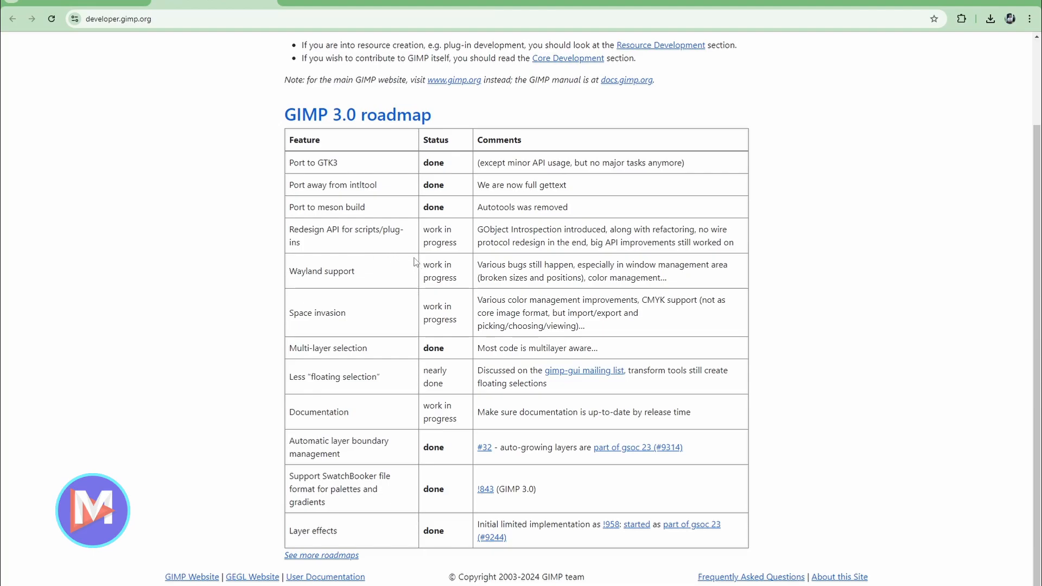
{"action": "mouse_move", "coordinate": [460, 285]}
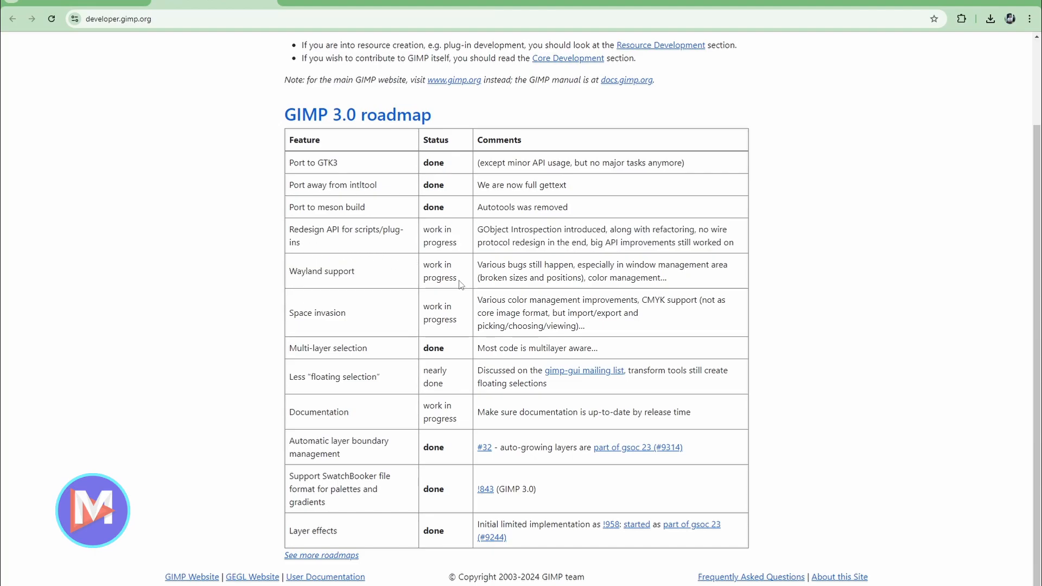
{"action": "mouse_move", "coordinate": [399, 288]}
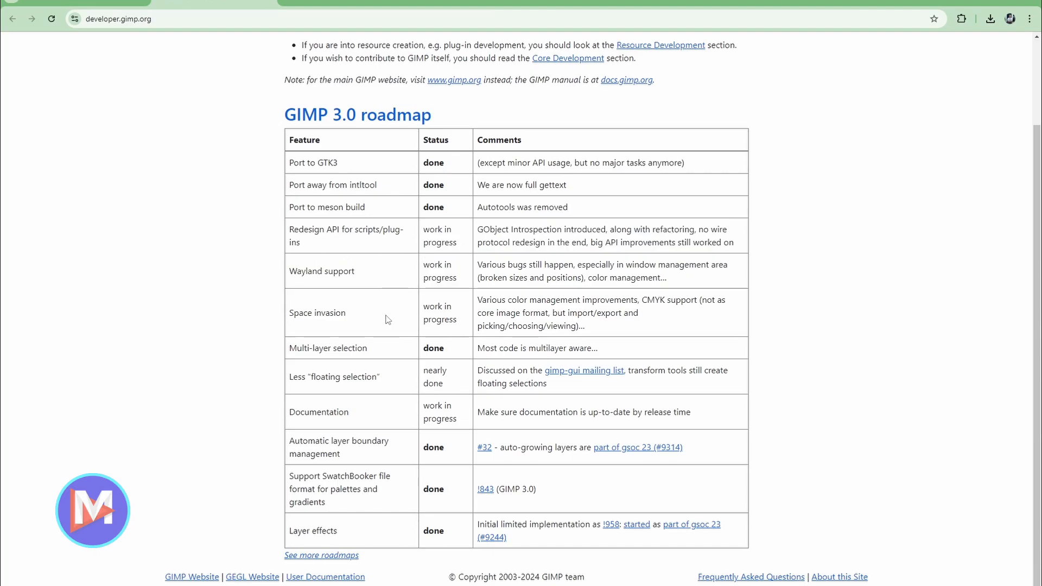
{"action": "mouse_move", "coordinate": [430, 315]}
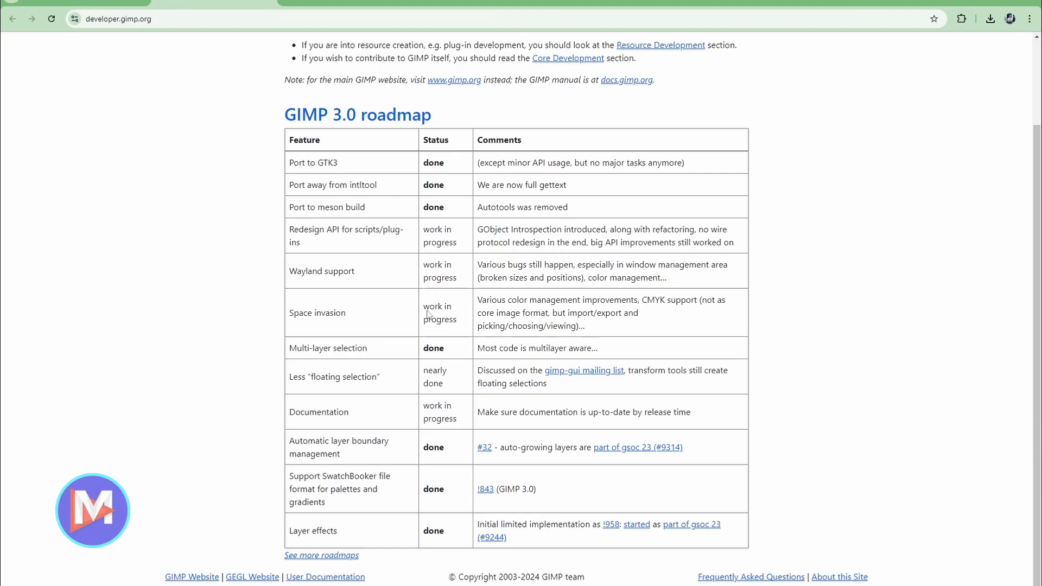
{"action": "double_click", "coordinate": [433, 347]}
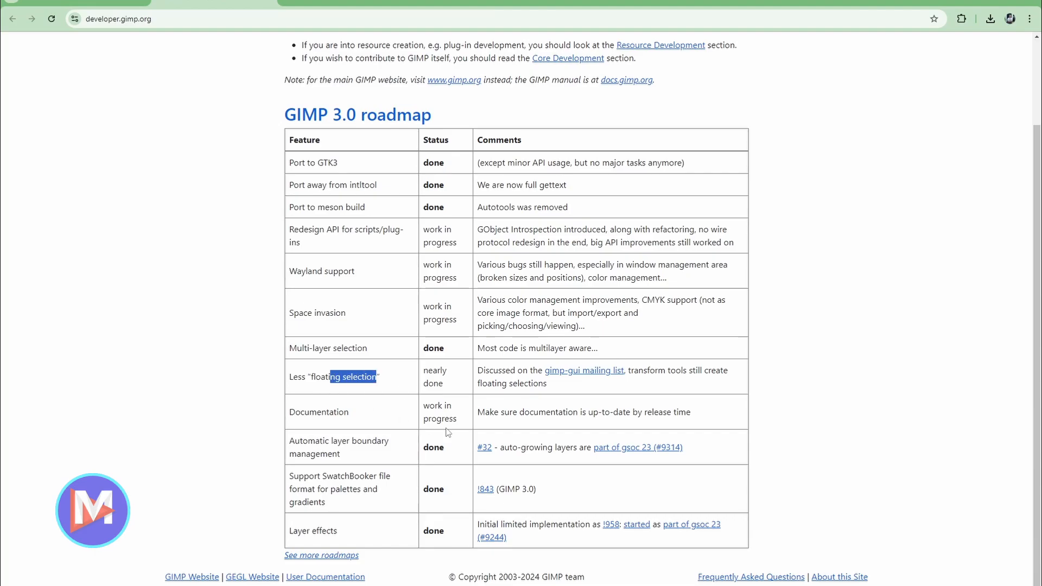
{"action": "mouse_move", "coordinate": [447, 402]}
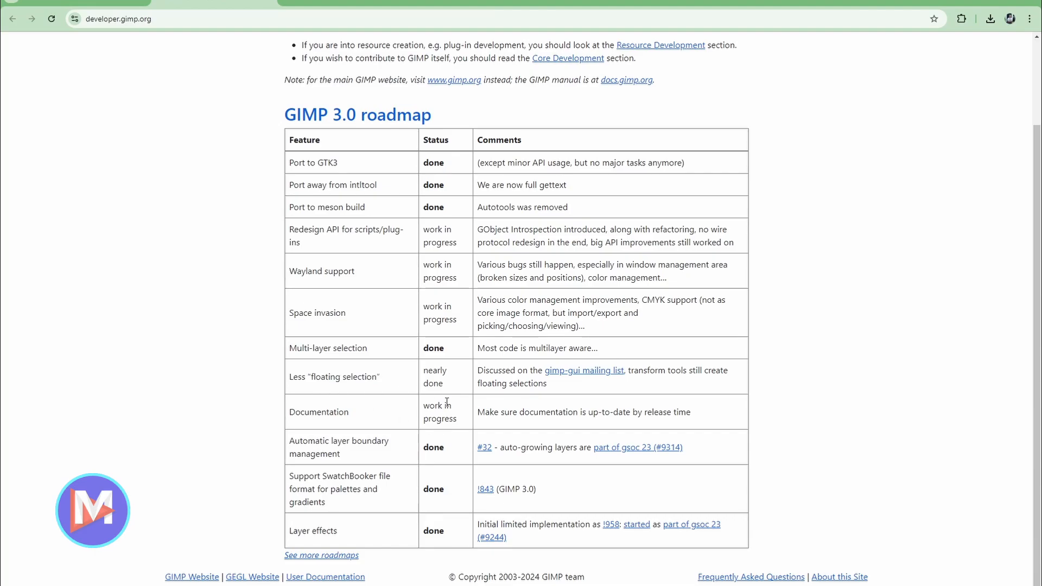
{"action": "mouse_move", "coordinate": [466, 415]}
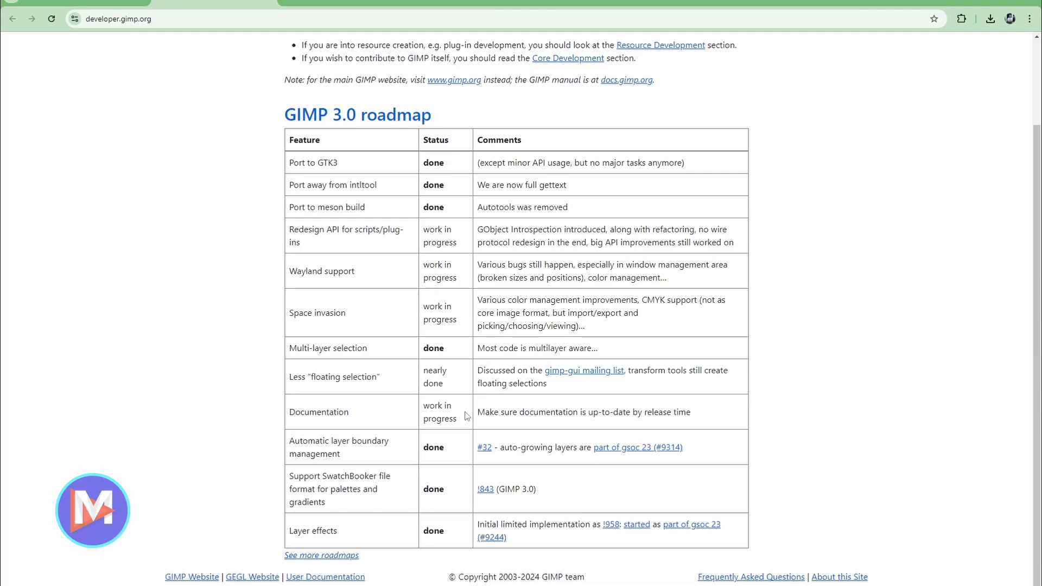
{"action": "double_click", "coordinate": [437, 406]}
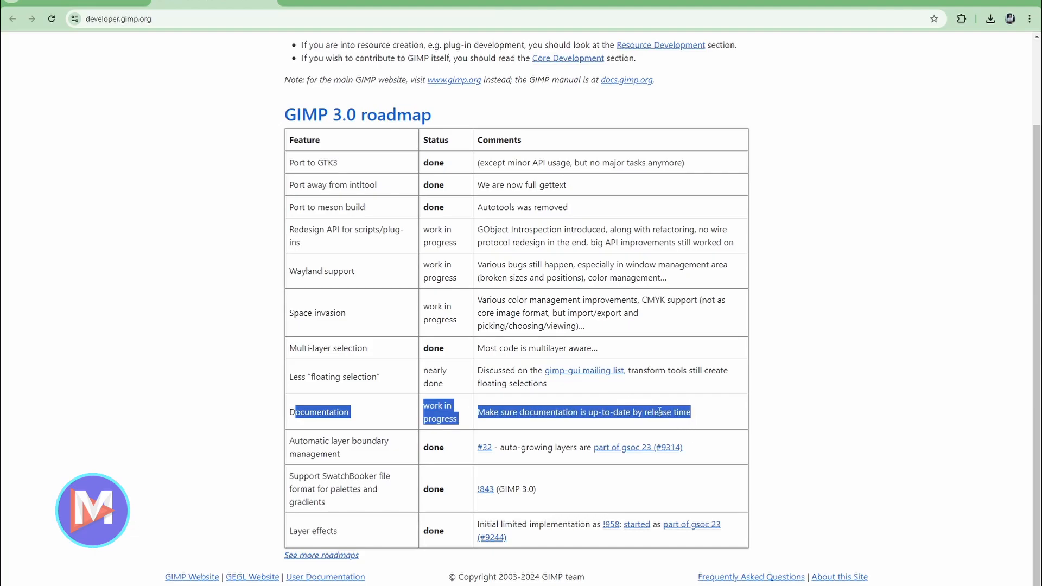
{"action": "left_click", "coordinate": [745, 359]}
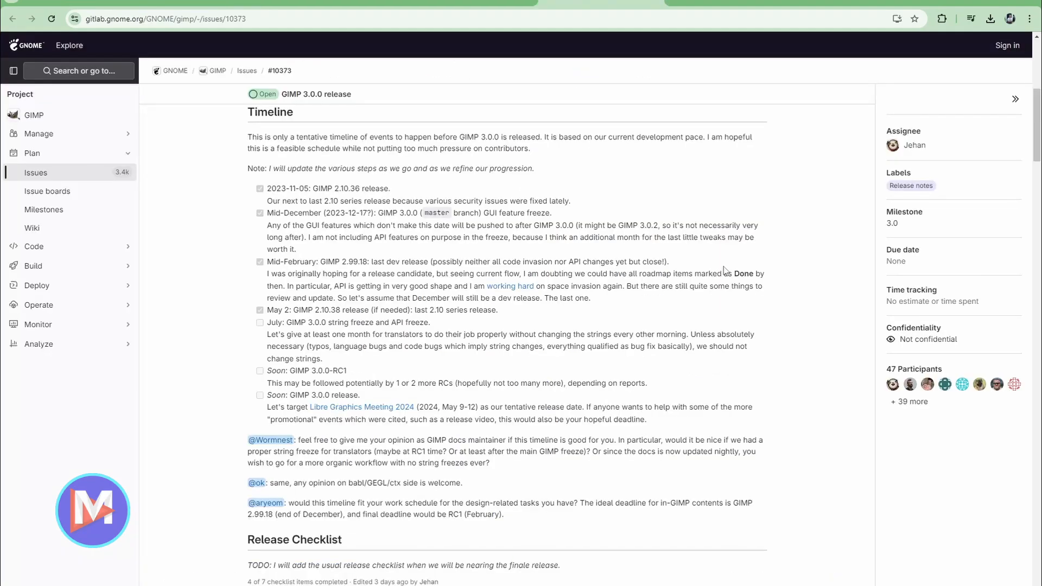
Scroll the GitLab issue timeline and highlight the final GIMP 3.0.0 release entry
{"action": "scroll", "scroll_direction": "up", "scroll_amount": 3}
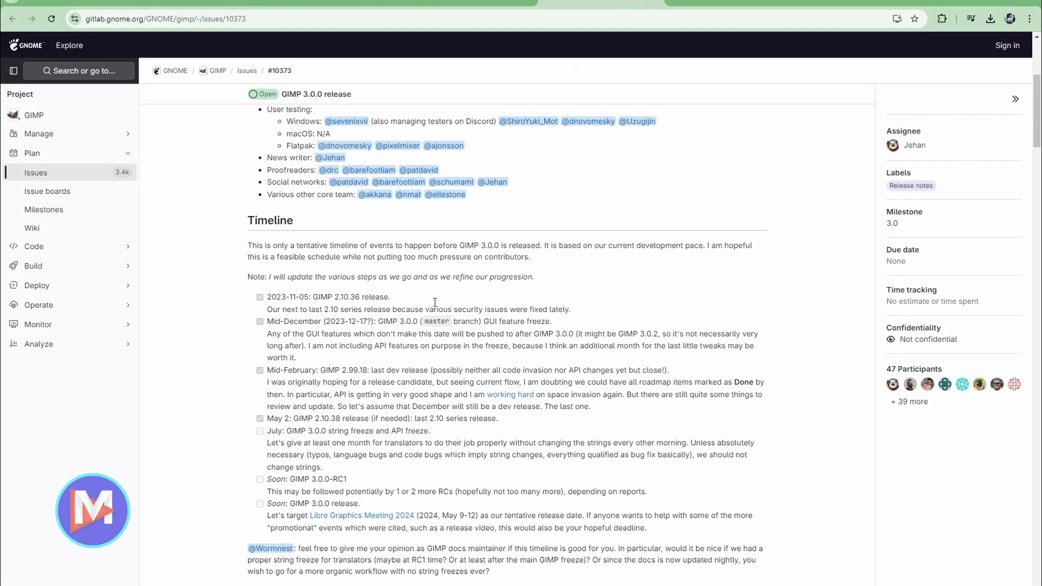
{"action": "scroll", "scroll_direction": "down", "scroll_amount": 3}
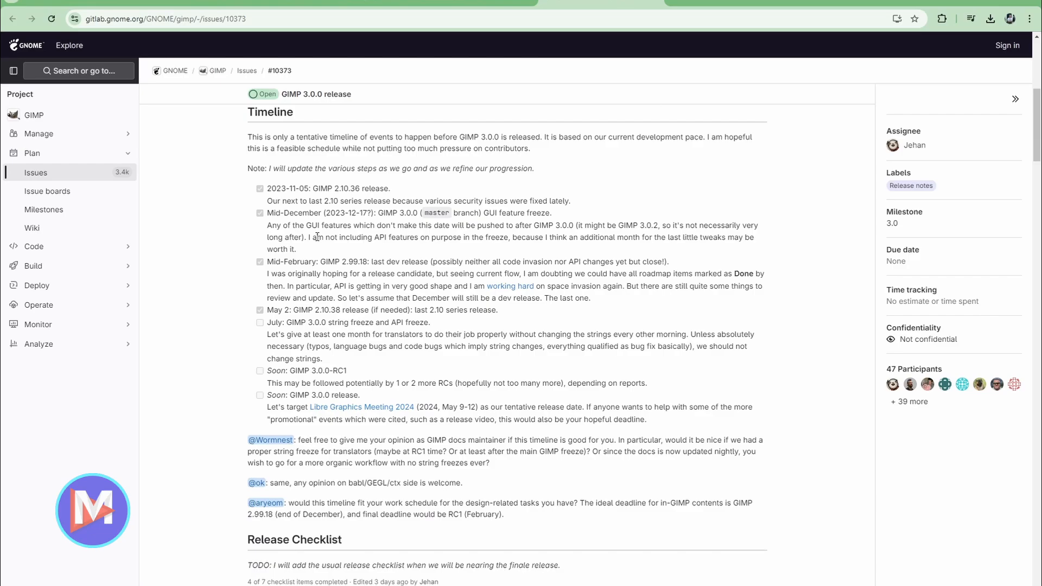
{"action": "mouse_move", "coordinate": [276, 321]}
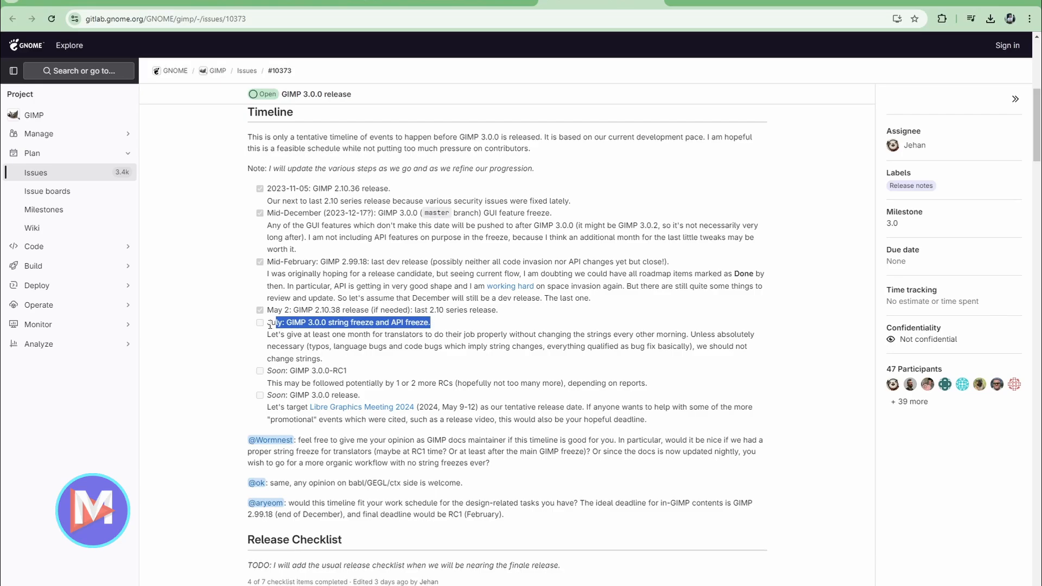
{"action": "mouse_move", "coordinate": [270, 377]}
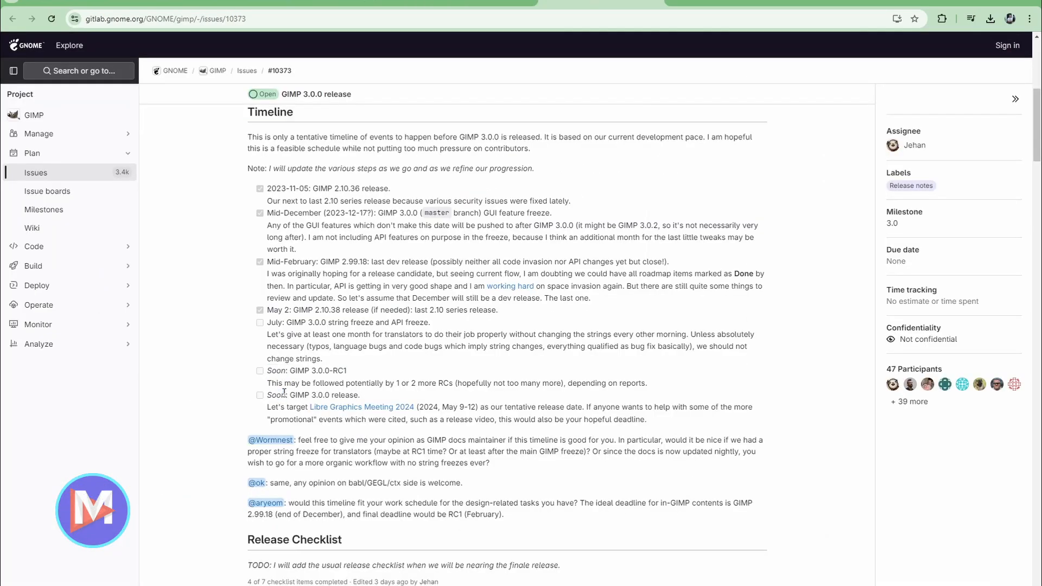
{"action": "mouse_move", "coordinate": [463, 359]}
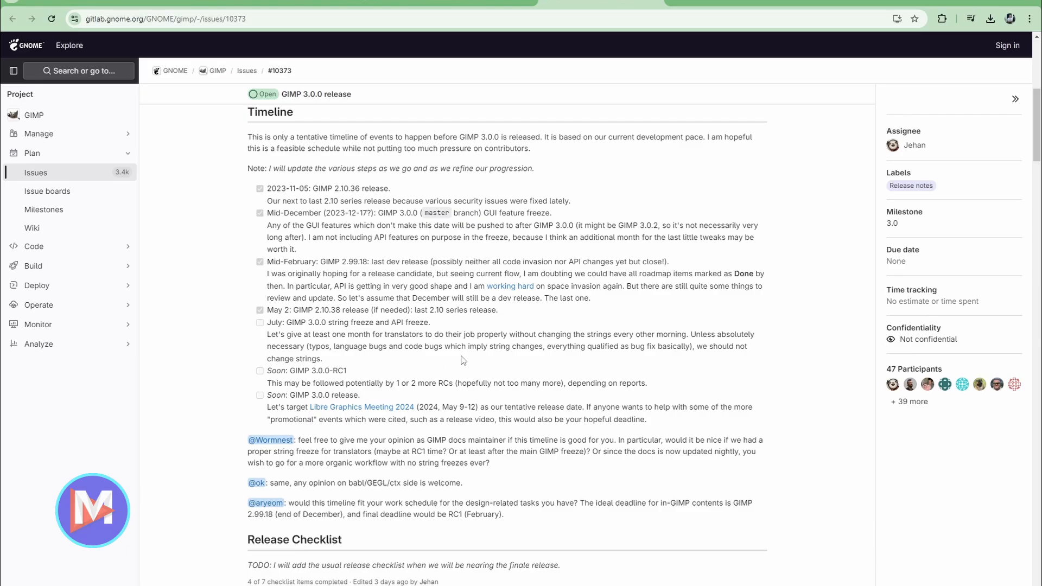
{"action": "mouse_move", "coordinate": [825, 506]}
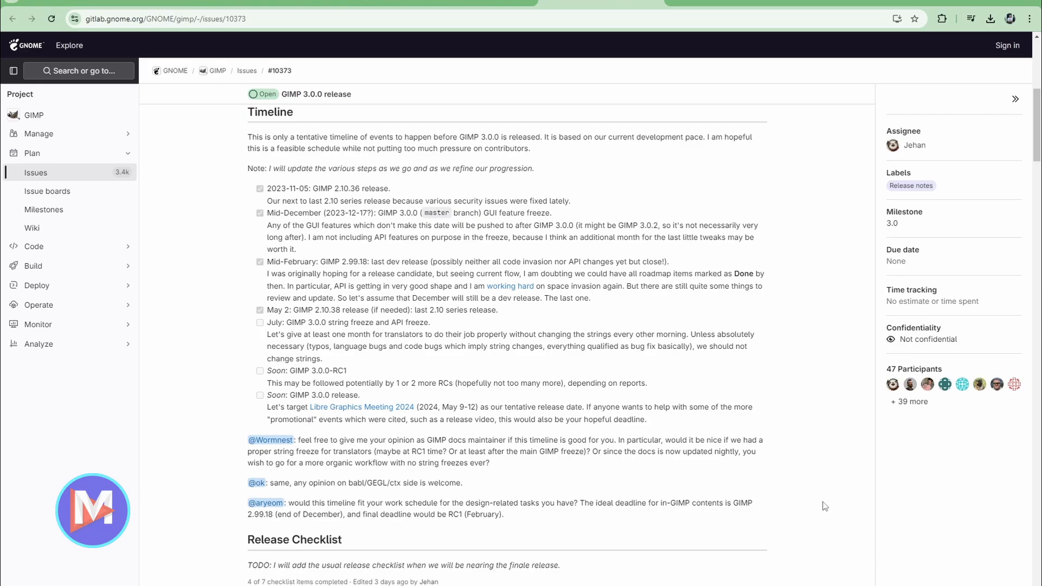
{"action": "mouse_move", "coordinate": [708, 449]}
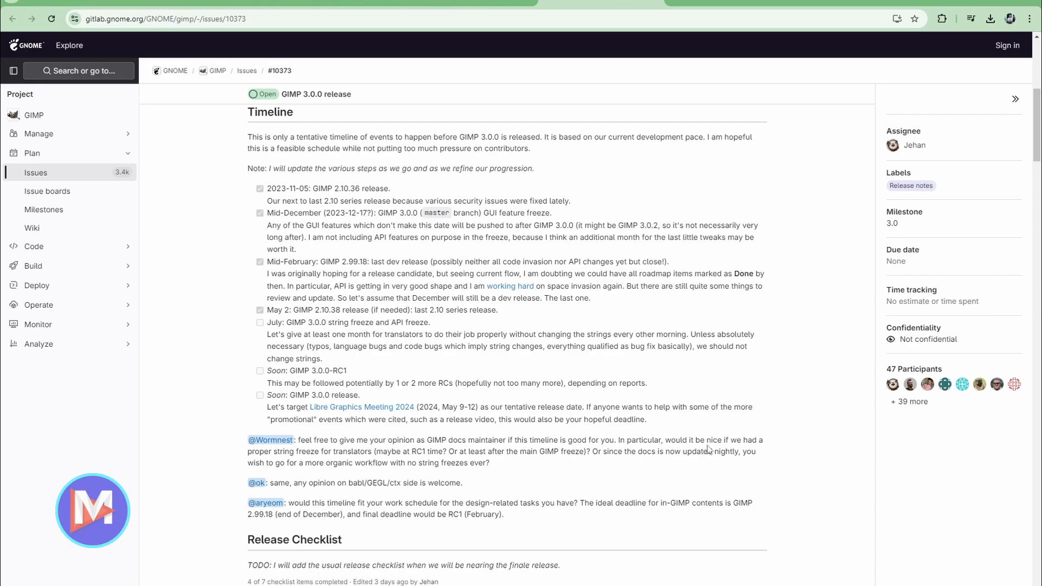
{"action": "mouse_move", "coordinate": [397, 324]}
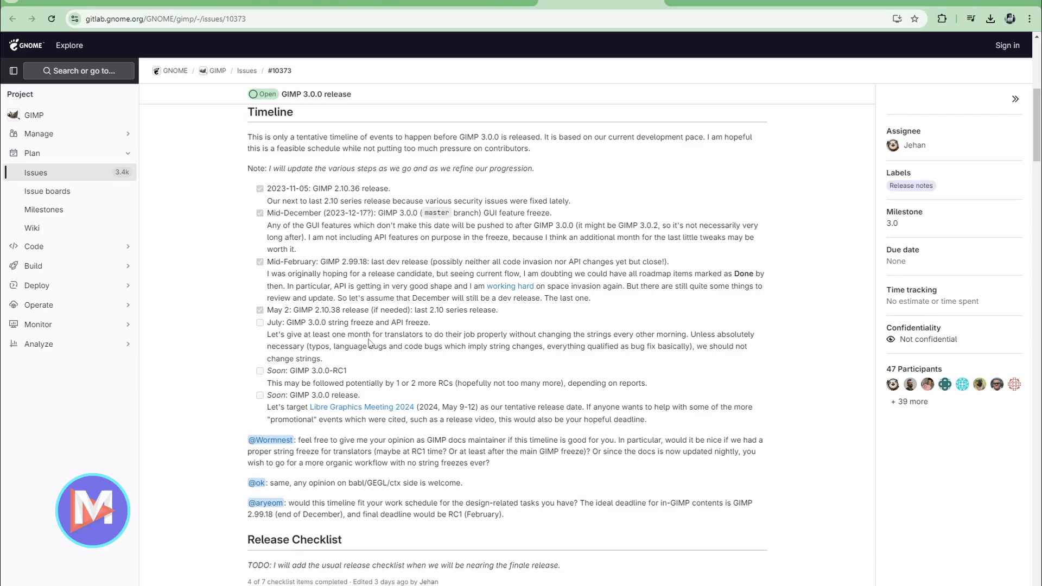
{"action": "mouse_move", "coordinate": [669, 421]}
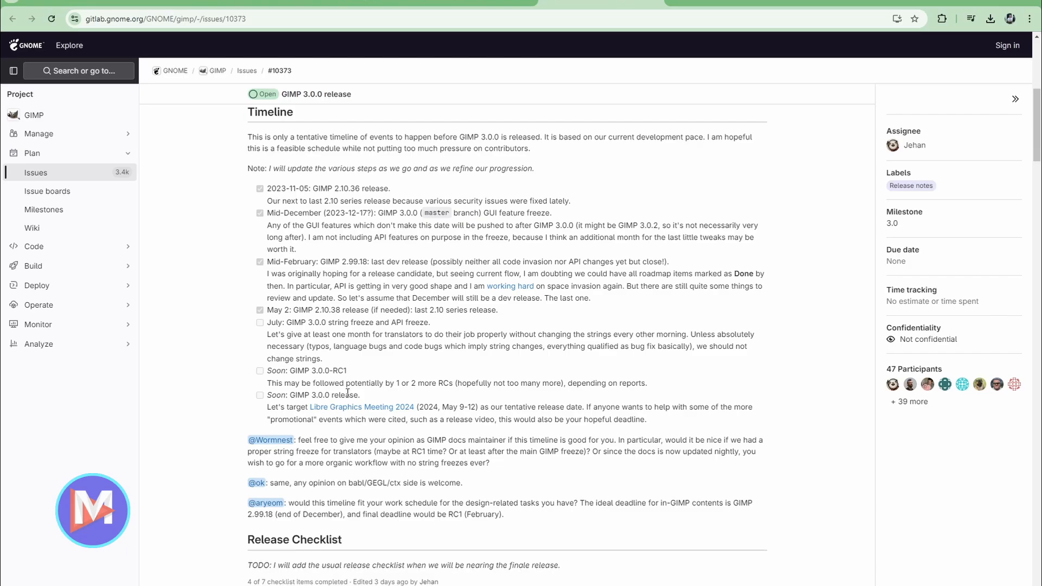
{"action": "double_click", "coordinate": [335, 395]}
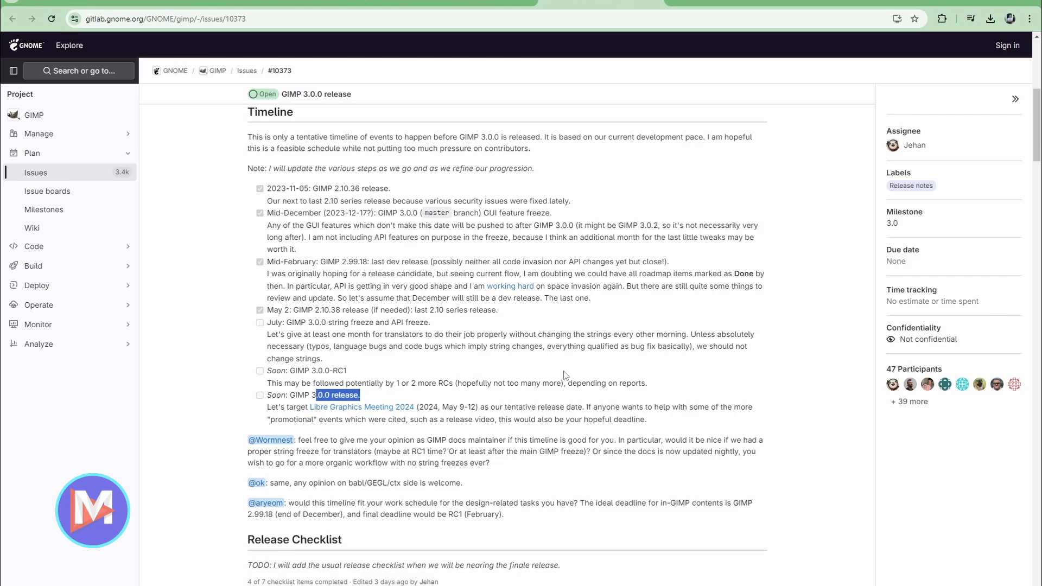
{"action": "mouse_move", "coordinate": [696, 391]}
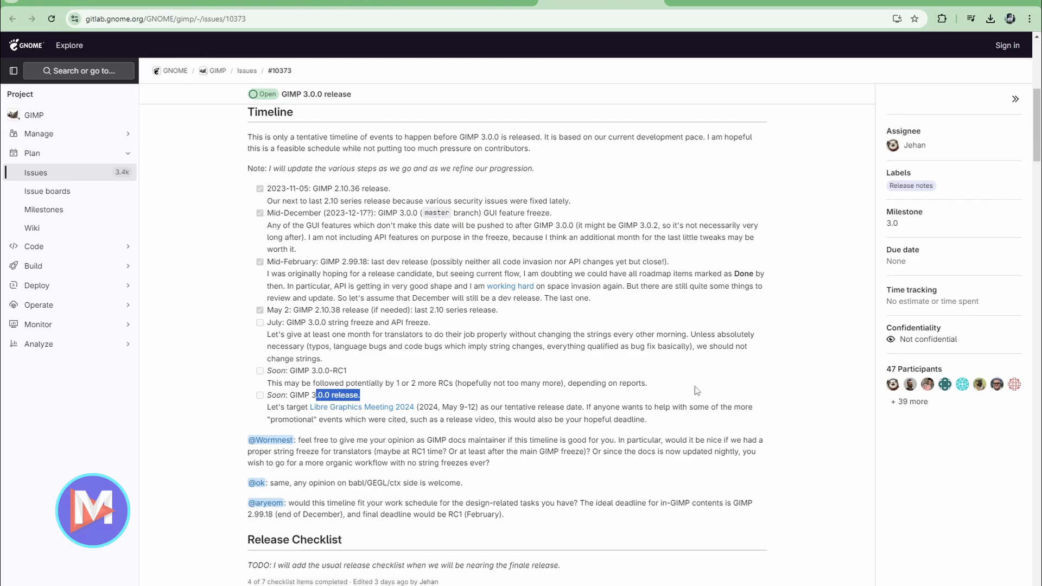